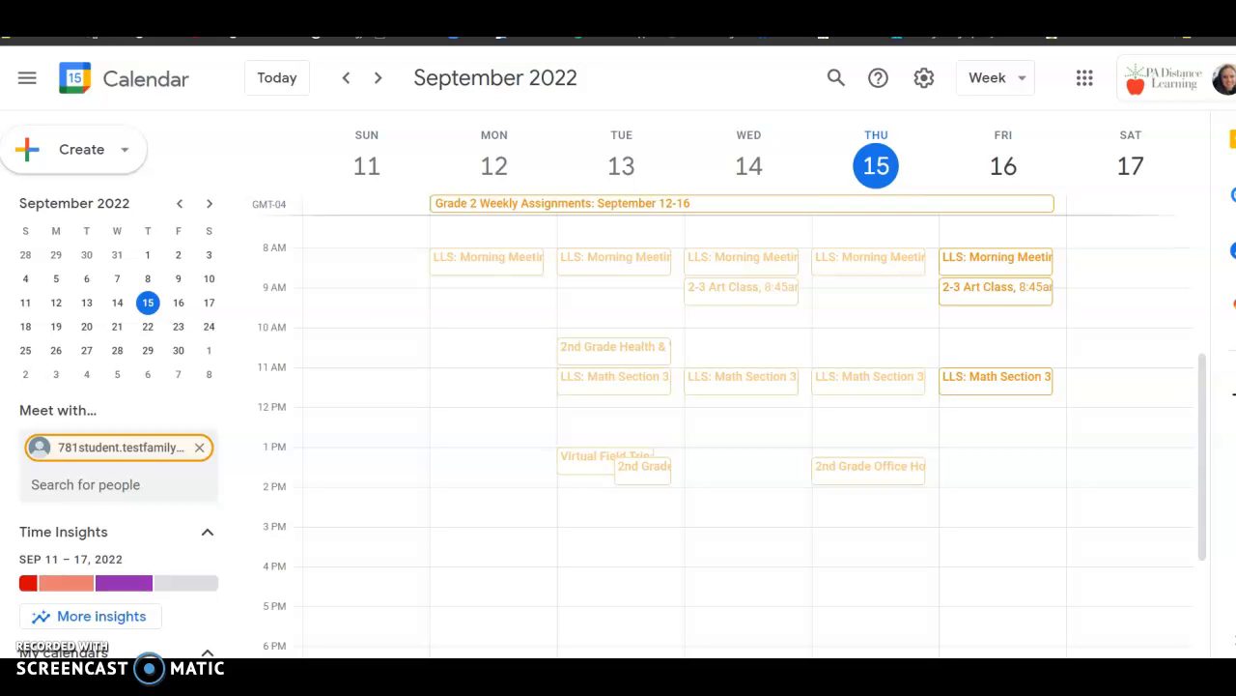
pyautogui.moveTo(365, 367)
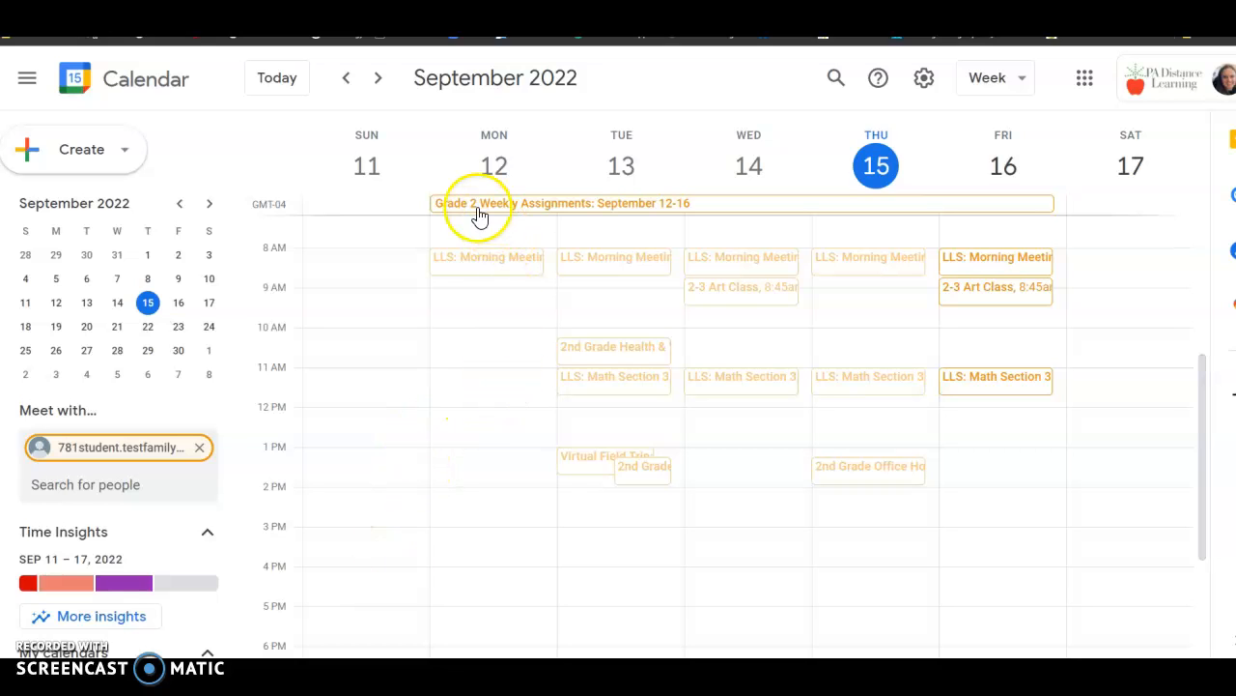
# View the Grade 2 Weekly Assignments: September 12-16 event with its assignments link and grade-checking steps
pyautogui.click(480, 203)
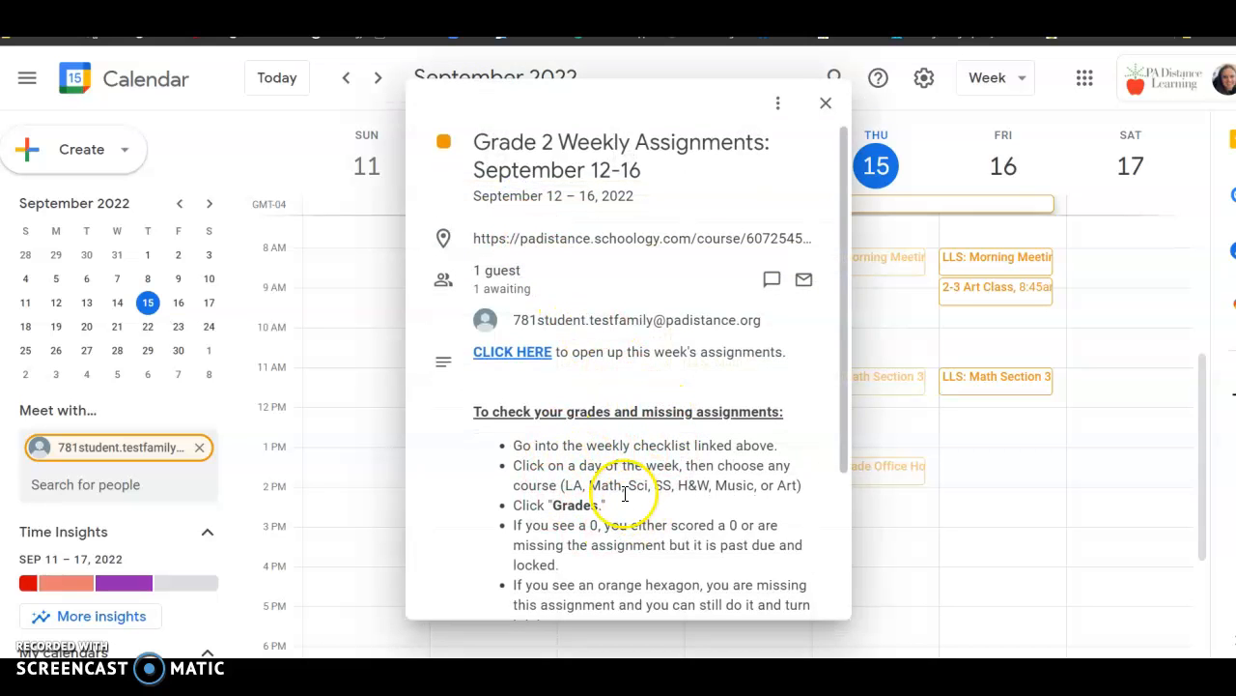
pyautogui.scroll(-3)
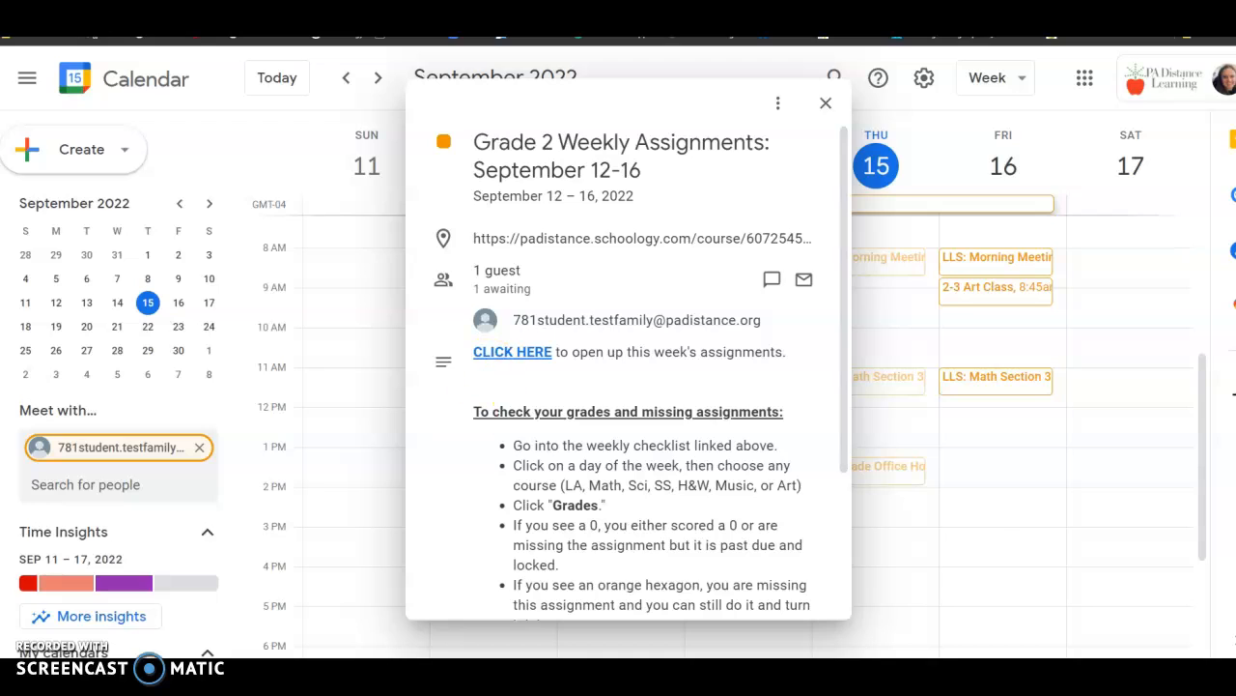
# Follow the CLICK HERE link into Schoology's Week of September 12-16 assignments folder
pyautogui.click(512, 351)
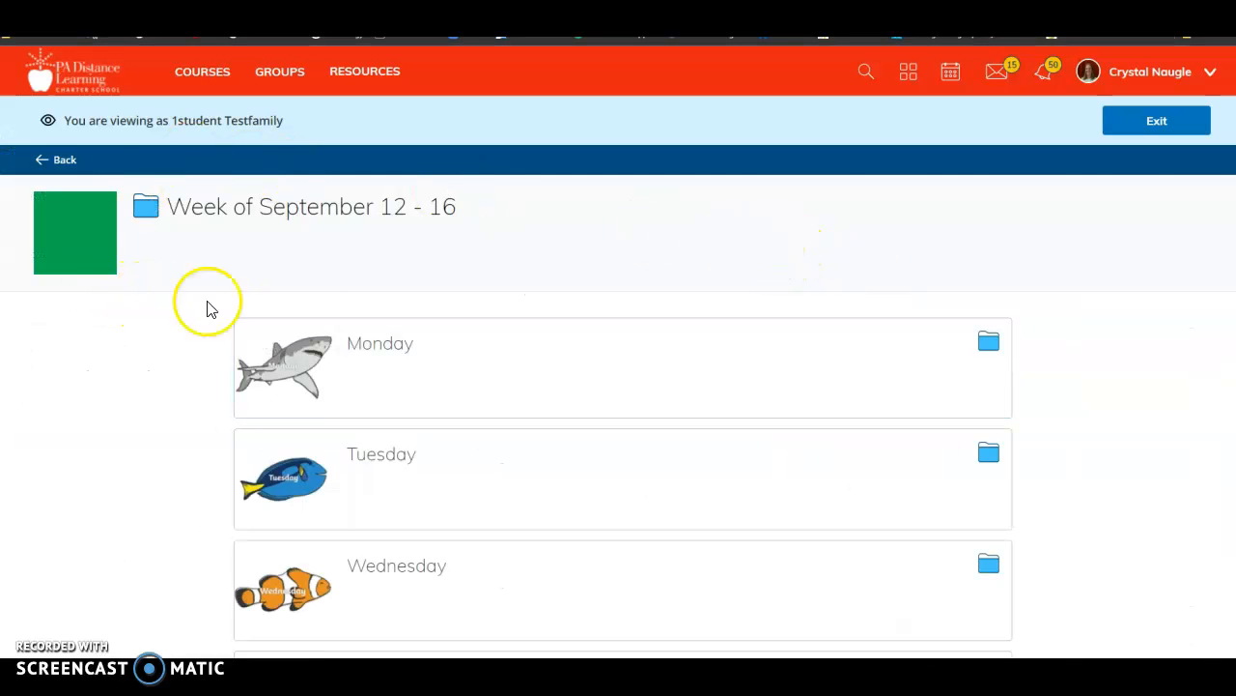
pyautogui.moveTo(1061, 440)
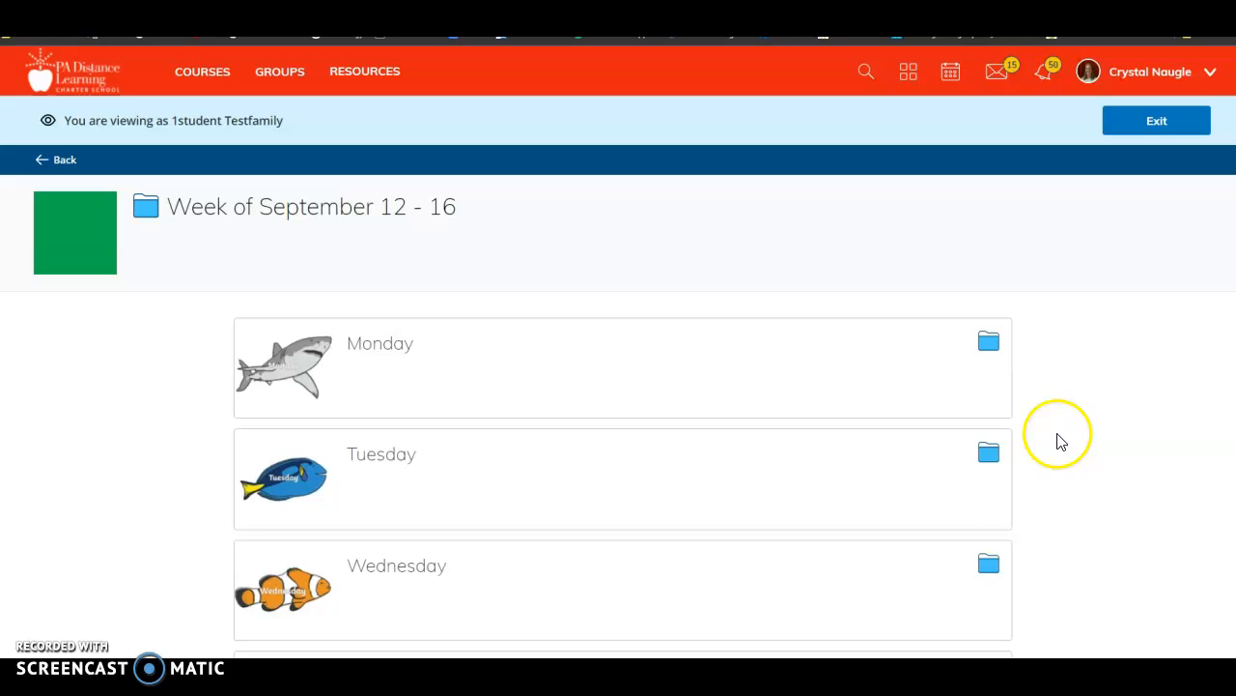
pyautogui.scroll(-3)
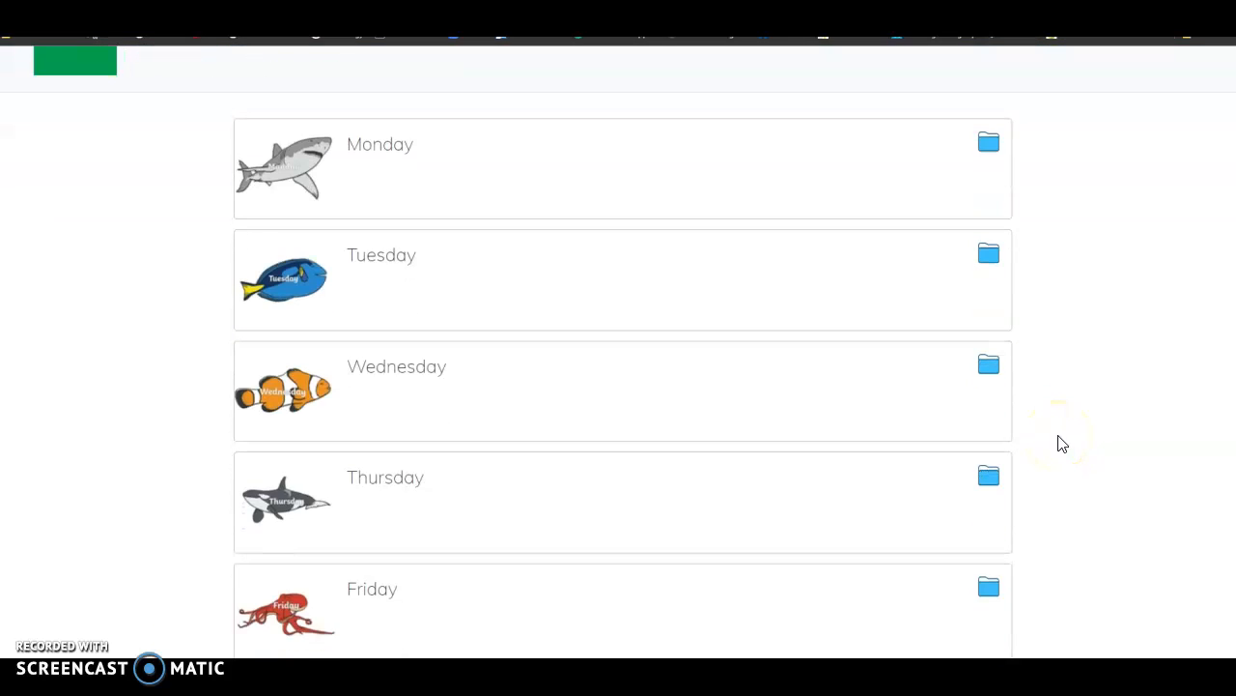
pyautogui.click(415, 491)
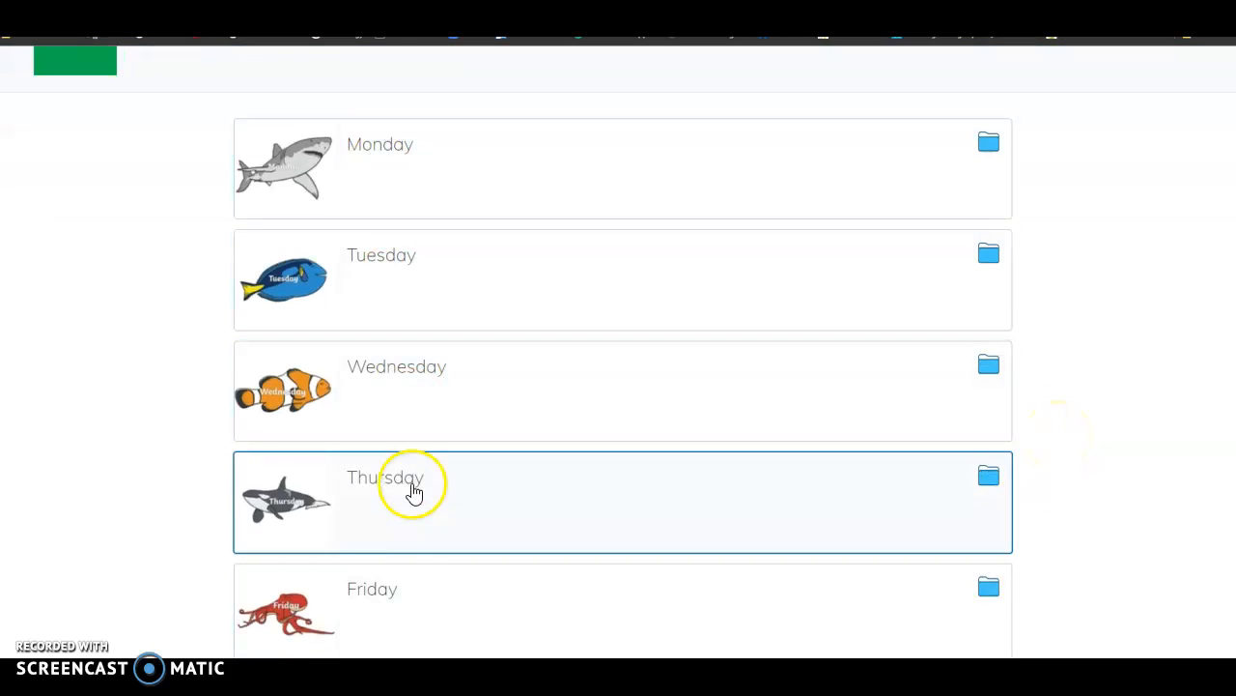
# Show Wednesday's folder listing Language Arts, Math, Science and Social Studies
pyautogui.click(387, 377)
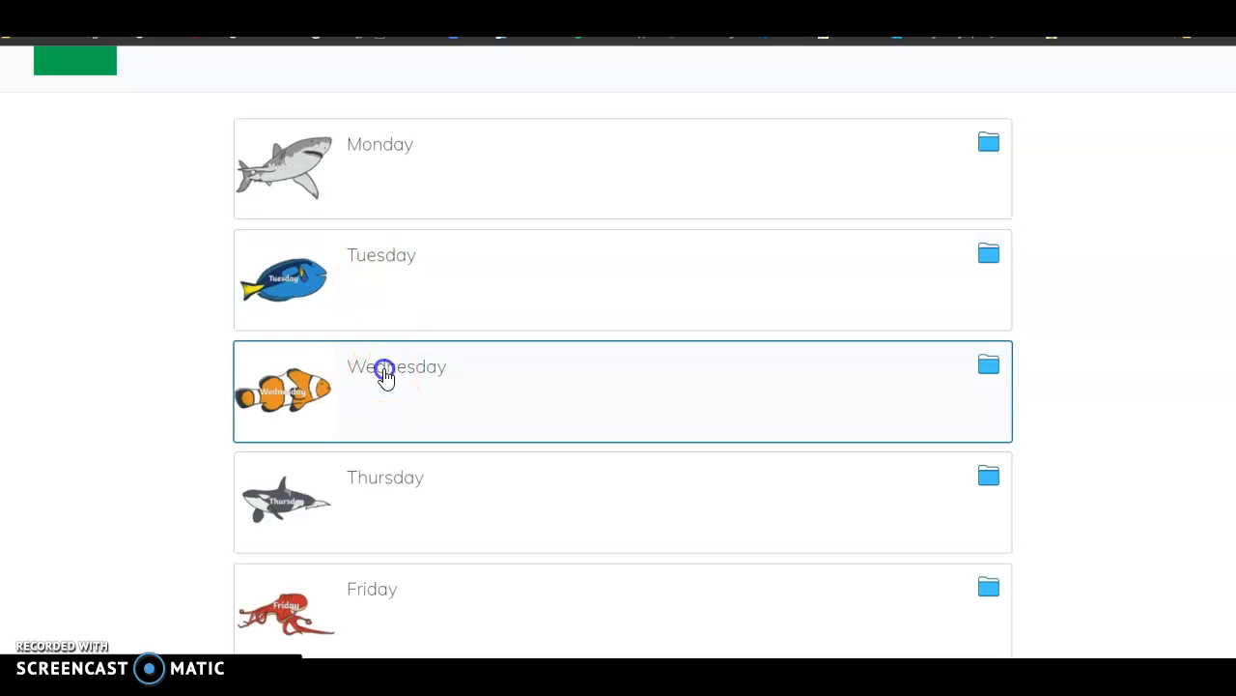
pyautogui.click(396, 391)
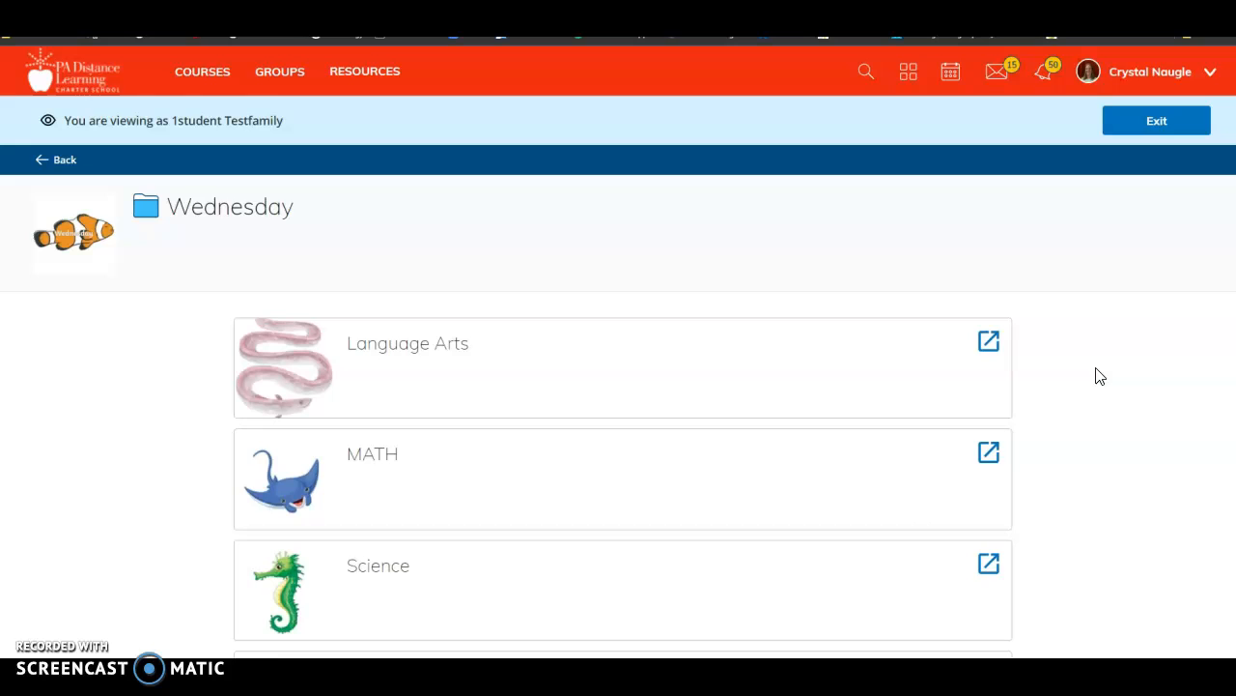
pyautogui.scroll(-3)
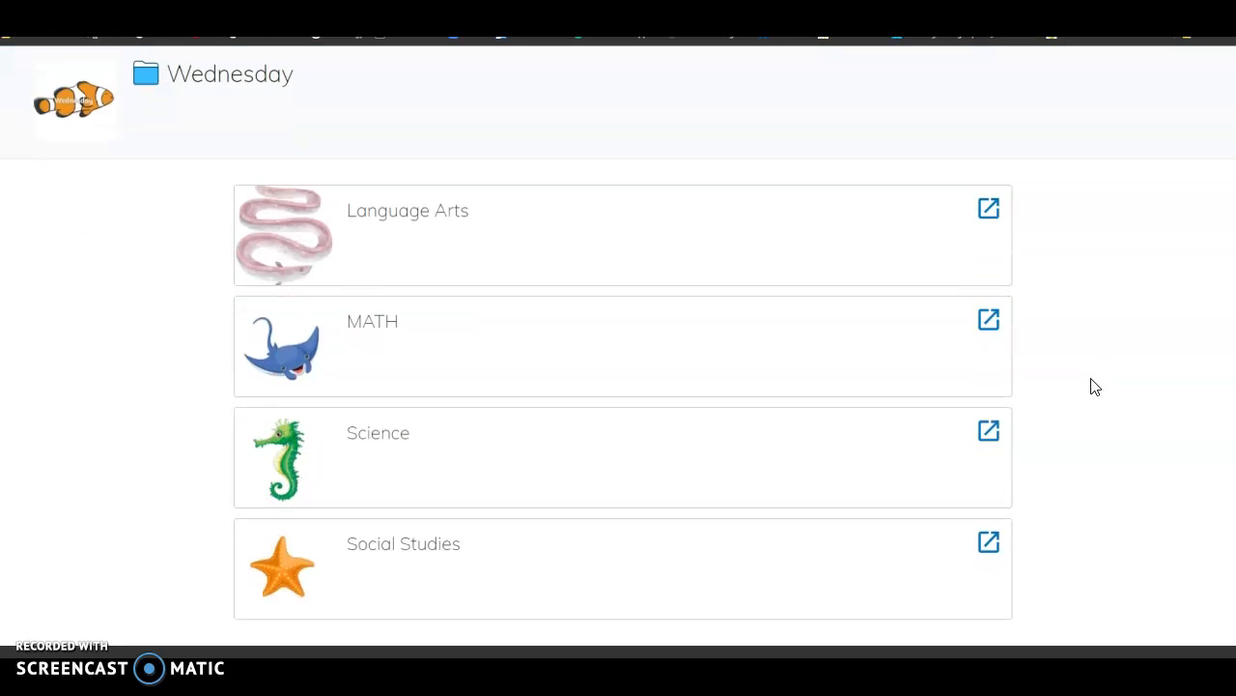
pyautogui.moveTo(1051, 382)
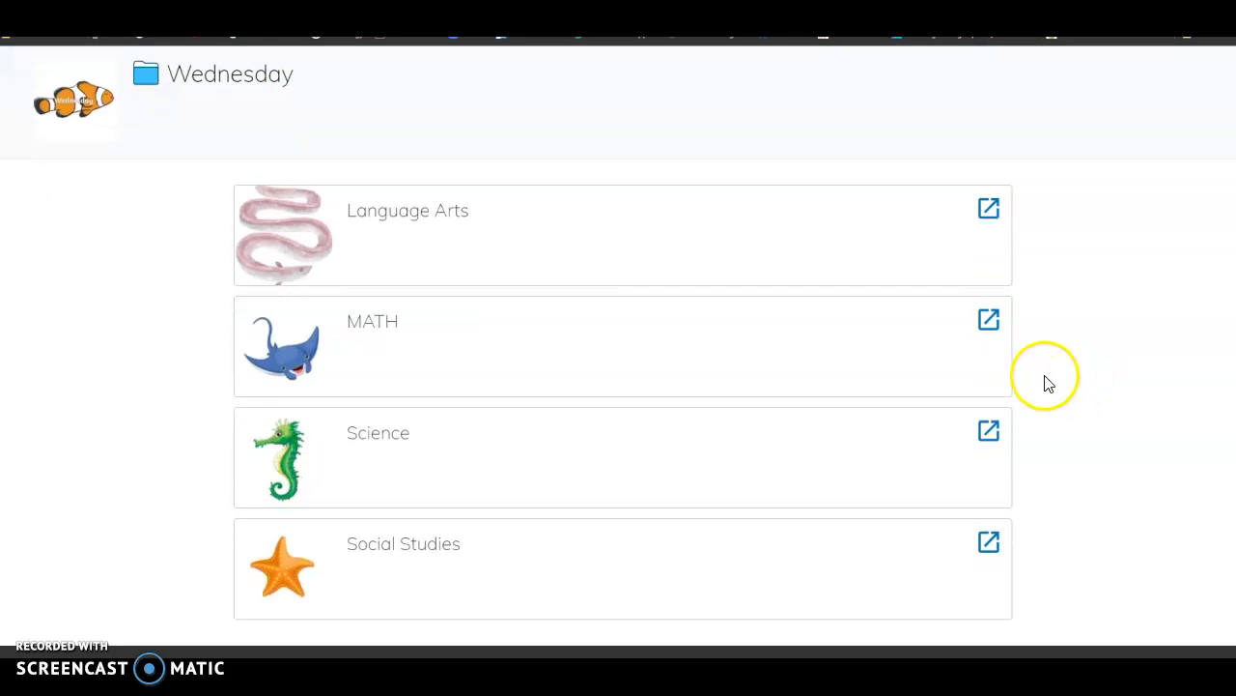
pyautogui.moveTo(327, 203)
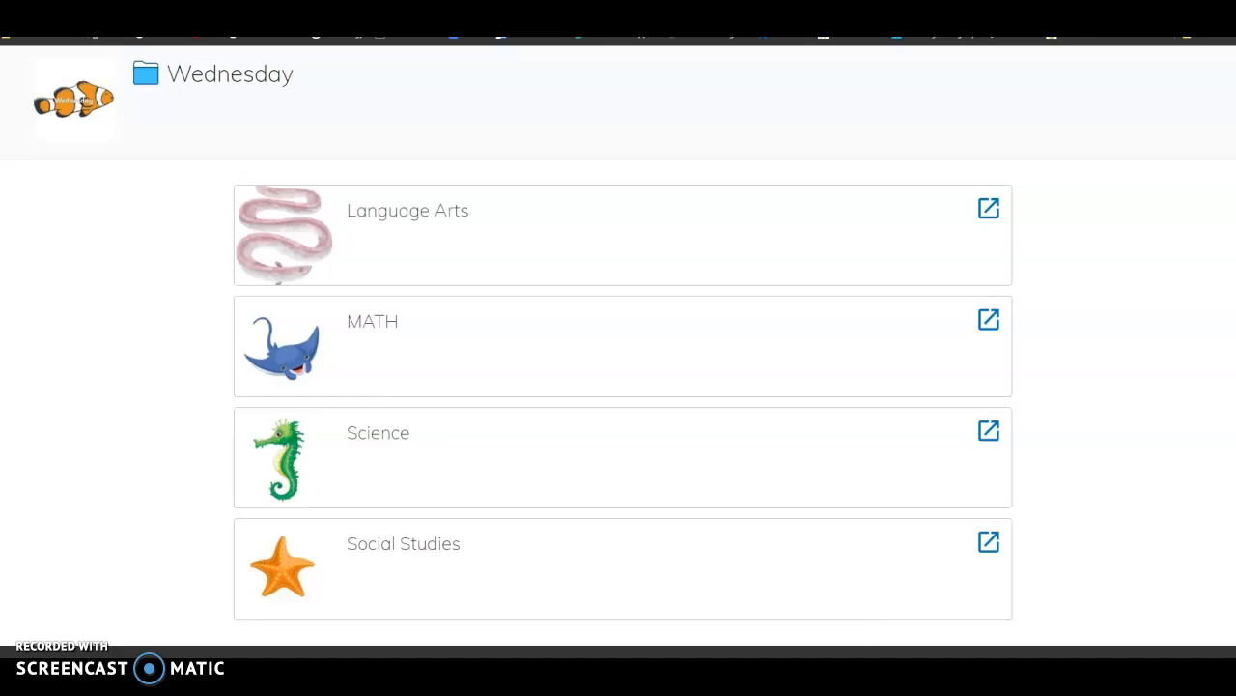
# Show the Language Arts course materials with upcoming Fluency and Progress Check-Up items
pyautogui.click(989, 209)
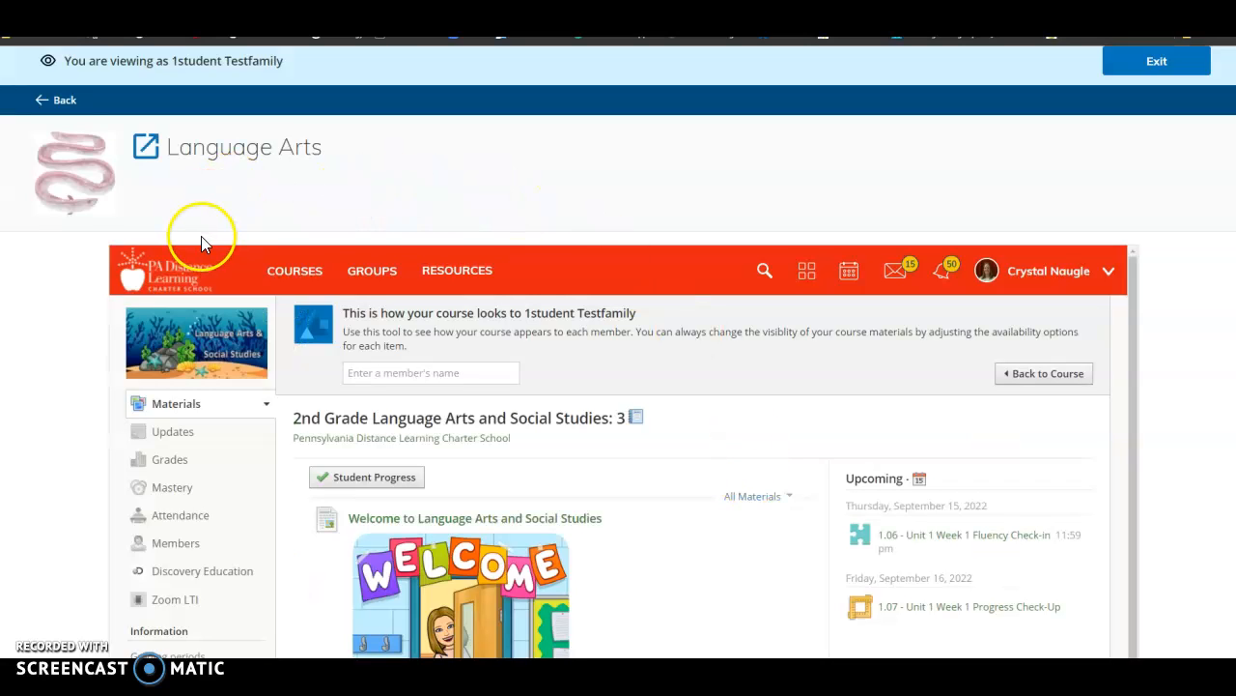
pyautogui.moveTo(854, 469)
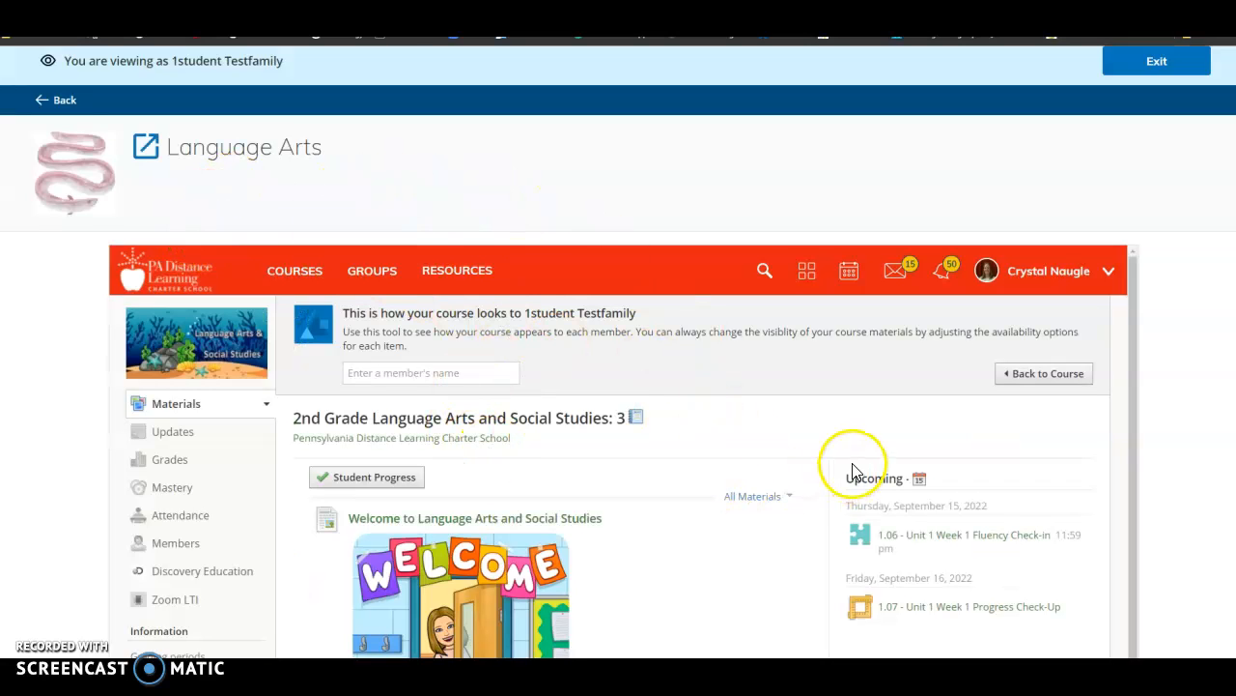
pyautogui.moveTo(808, 471)
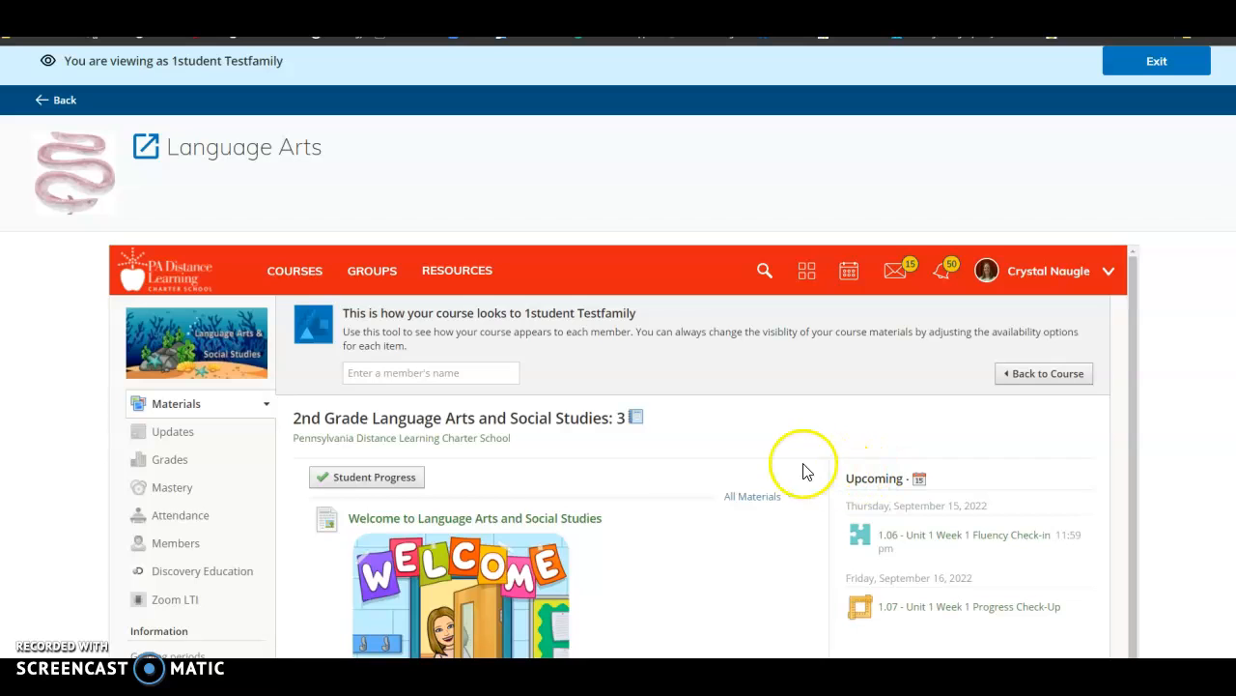
pyautogui.scroll(-3)
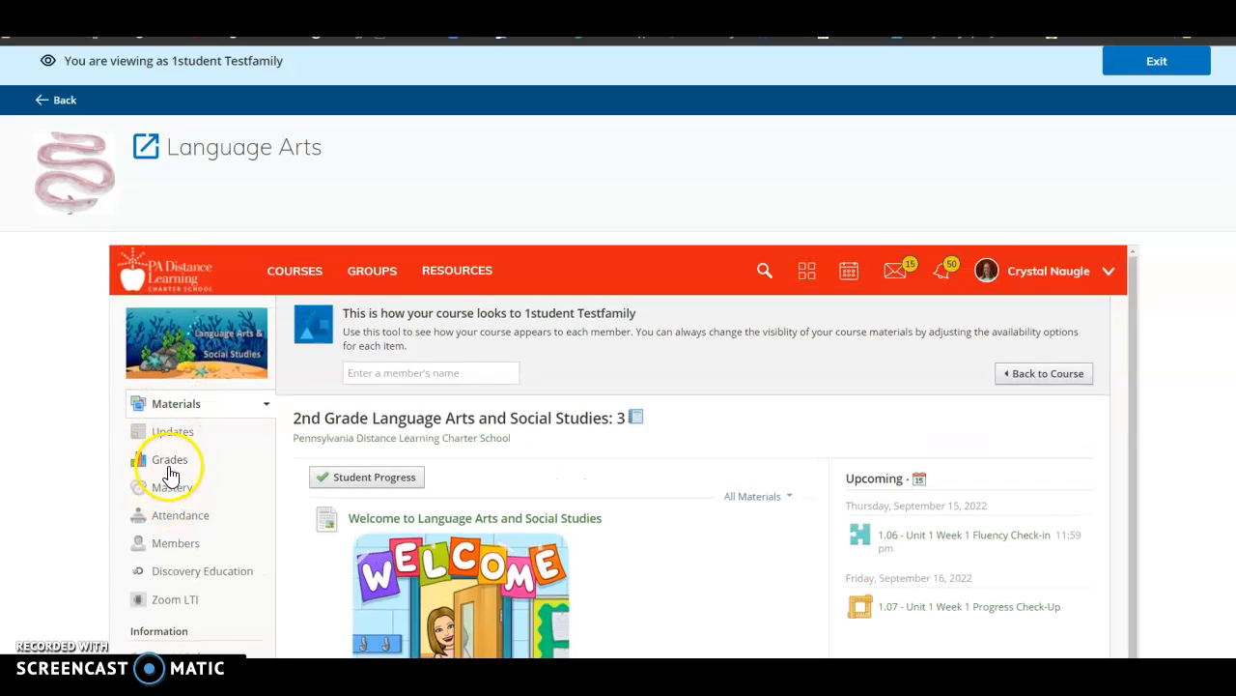
pyautogui.click(170, 459)
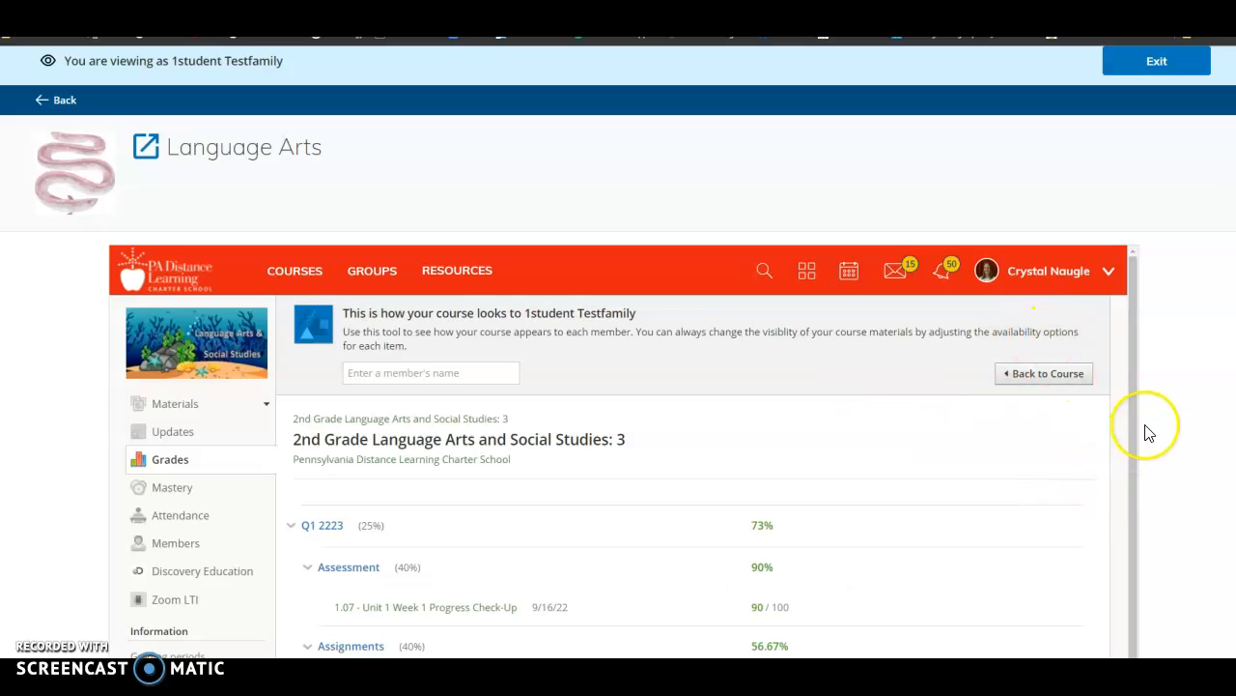
pyautogui.scroll(-3)
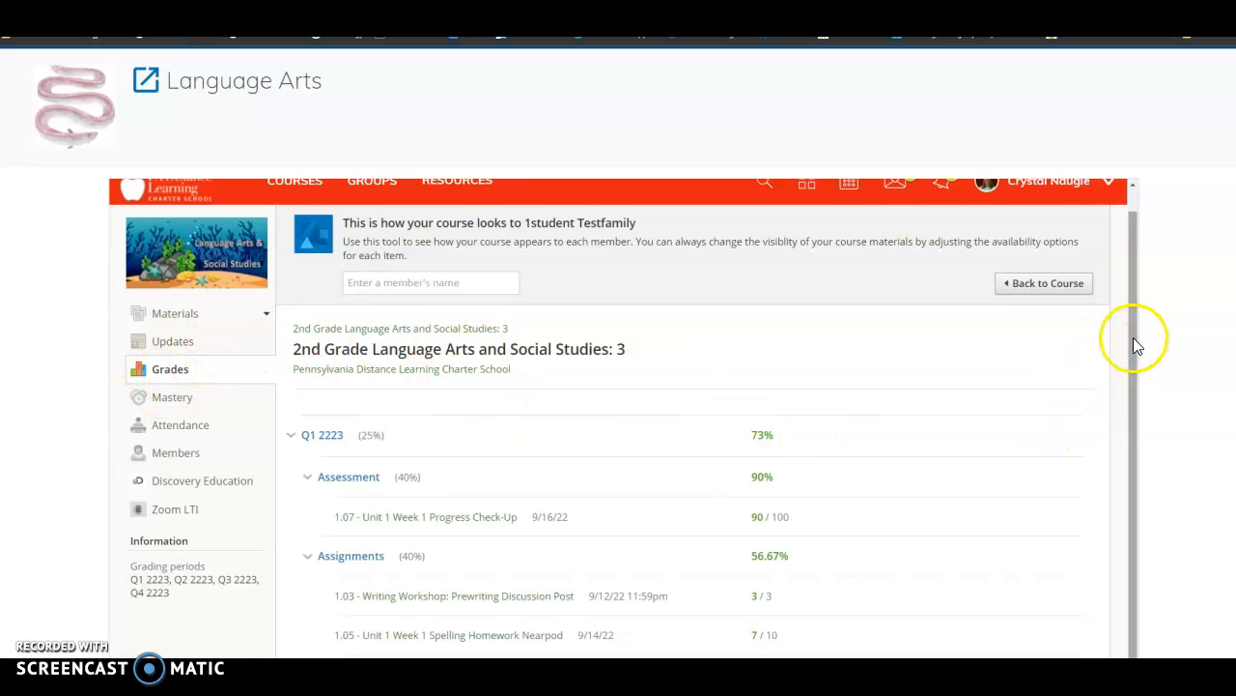
pyautogui.scroll(-3)
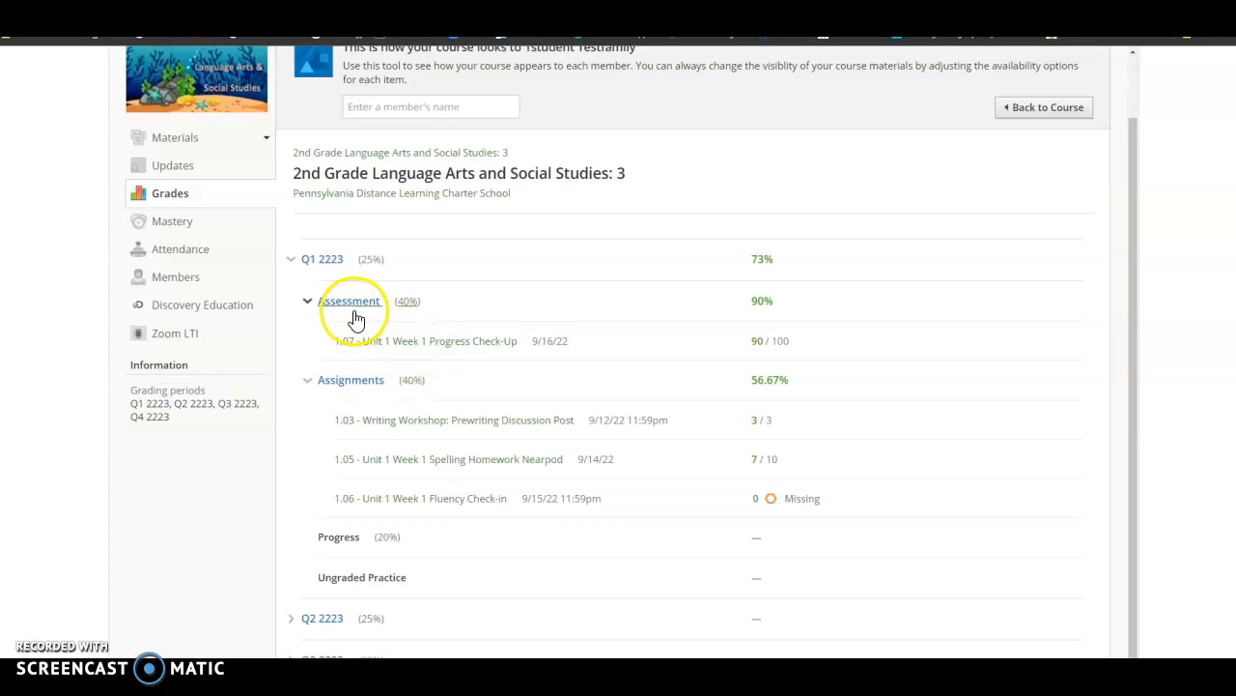
pyautogui.moveTo(407, 317)
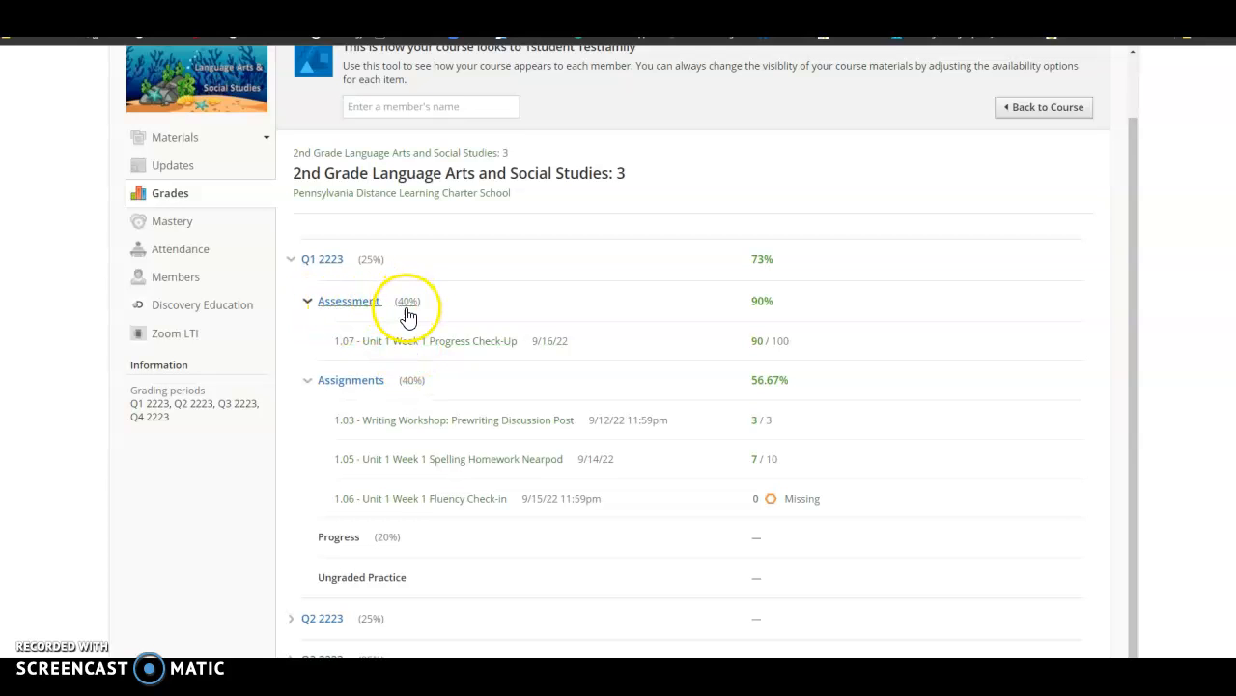
pyautogui.moveTo(422, 390)
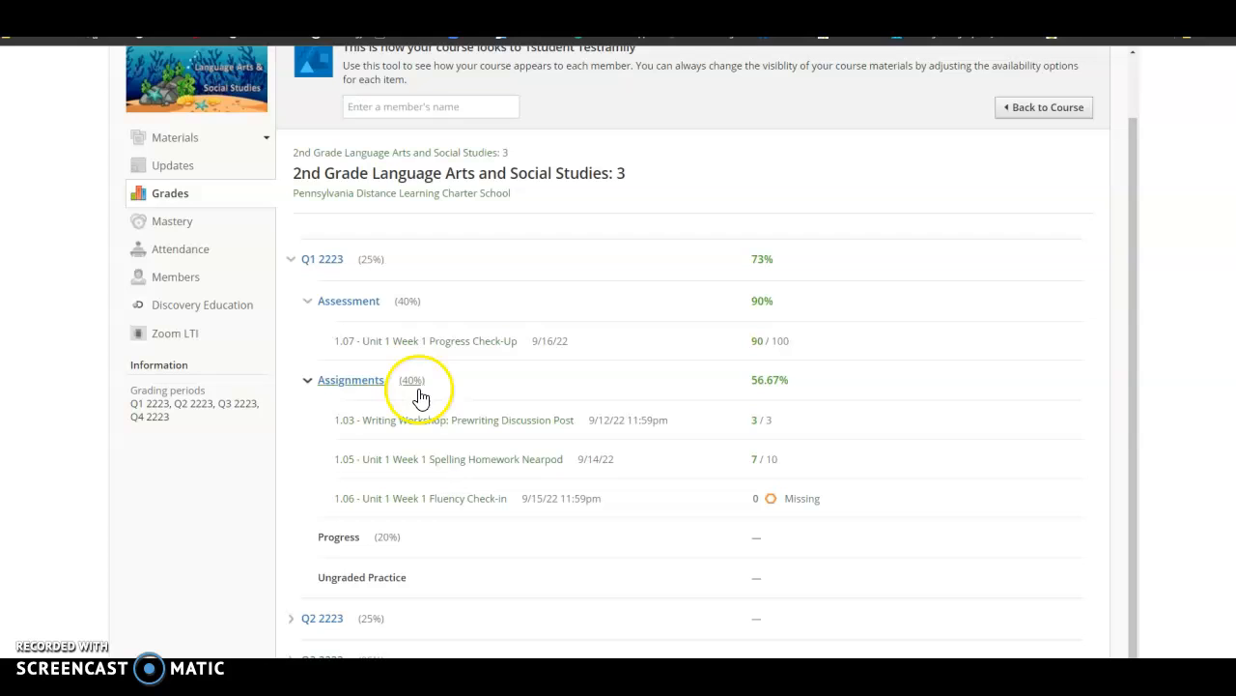
pyautogui.moveTo(353, 558)
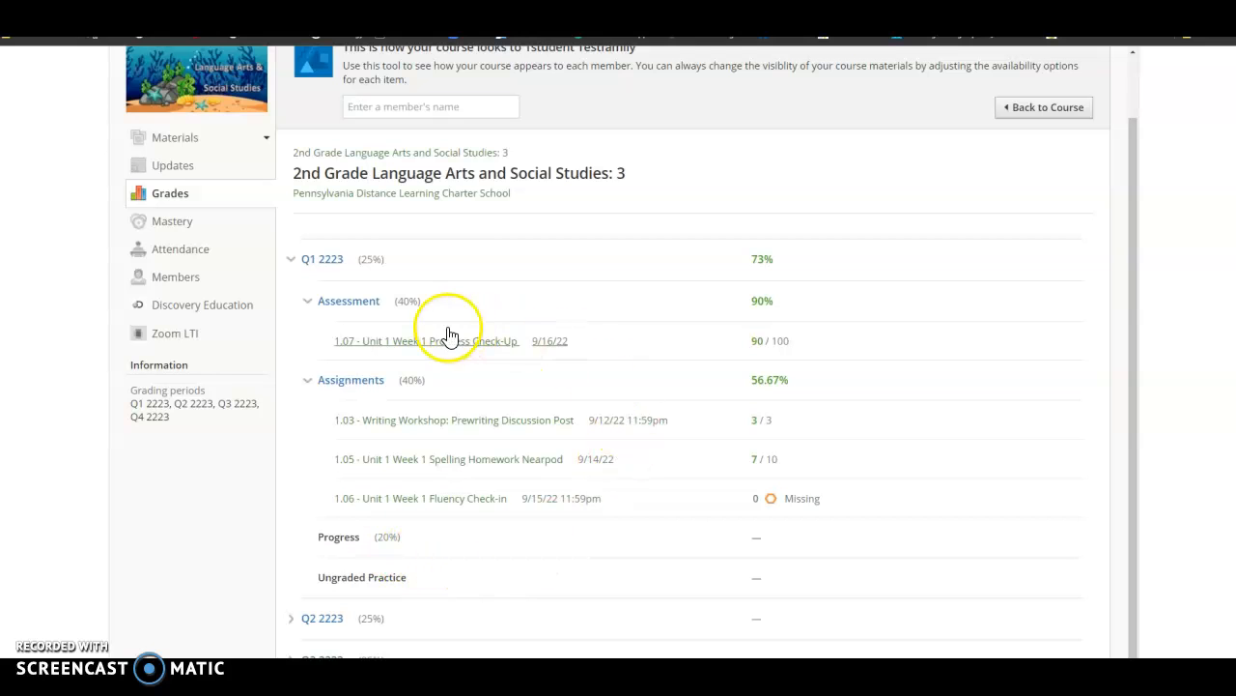
pyautogui.moveTo(407, 454)
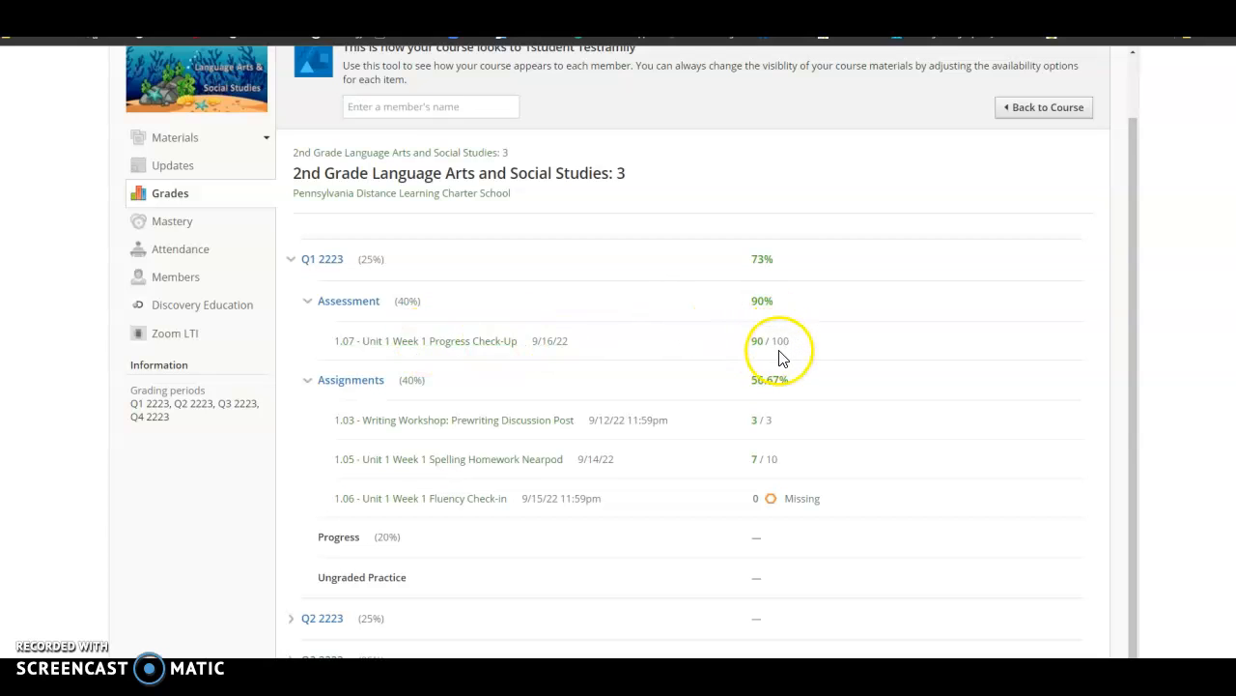
pyautogui.moveTo(763, 361)
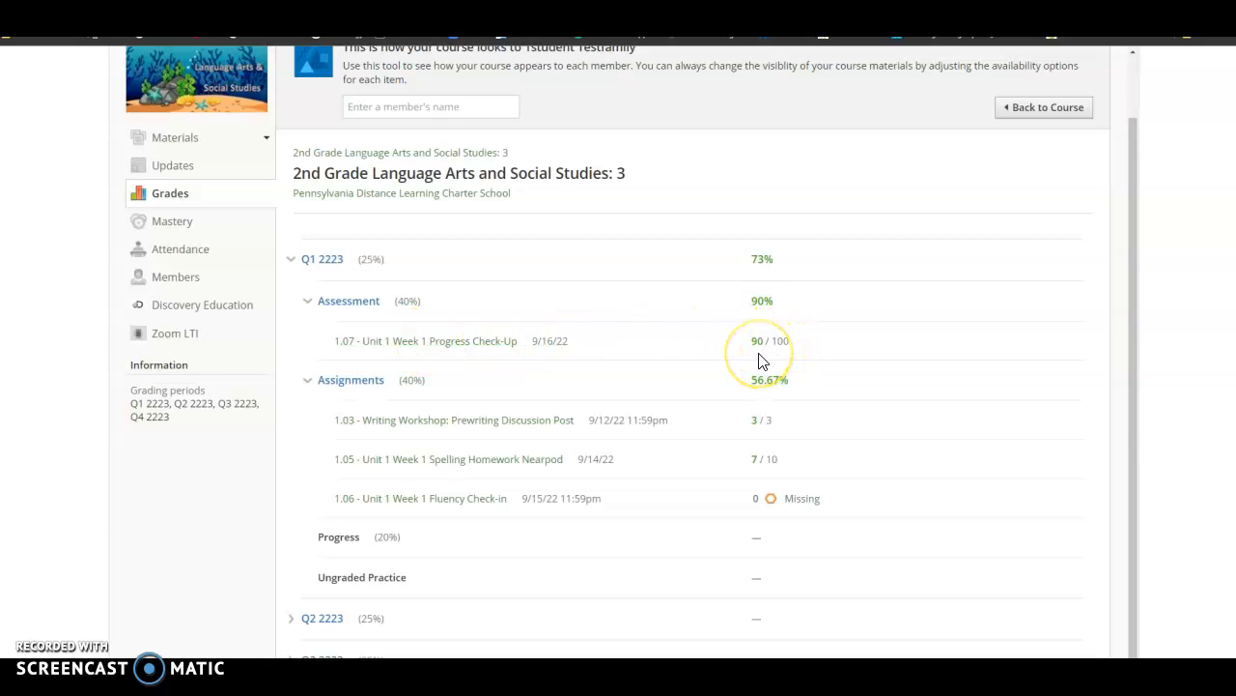
pyautogui.moveTo(328, 345)
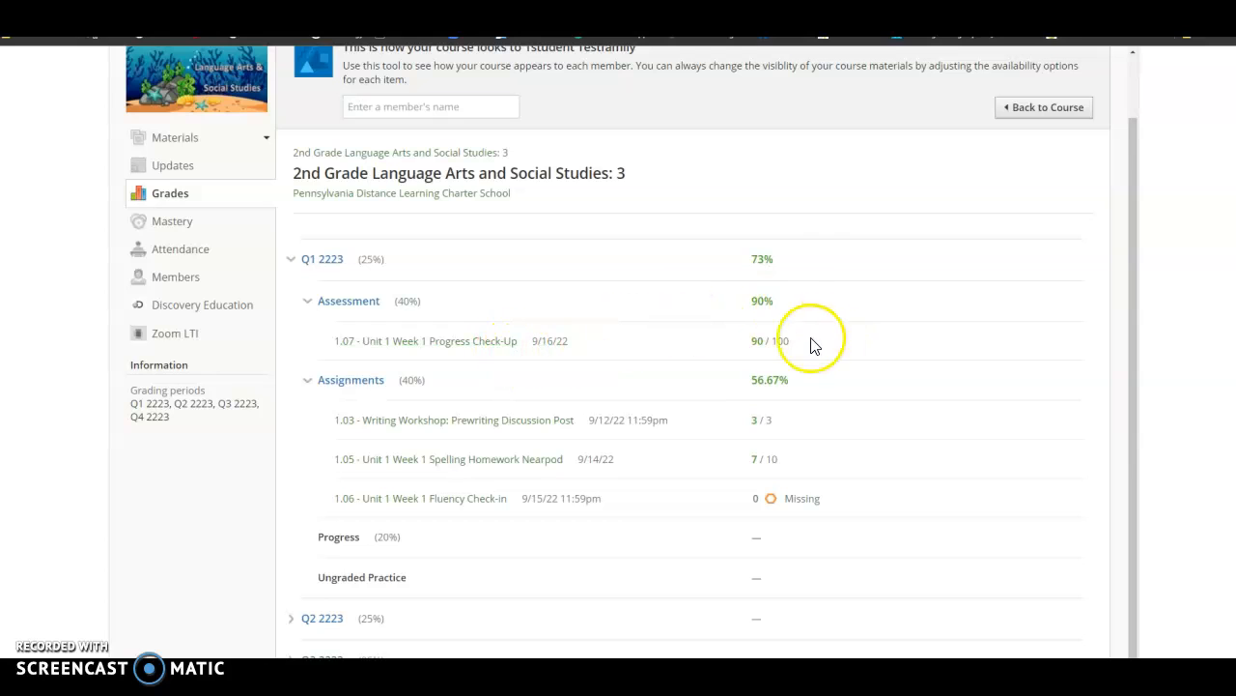
pyautogui.moveTo(777, 358)
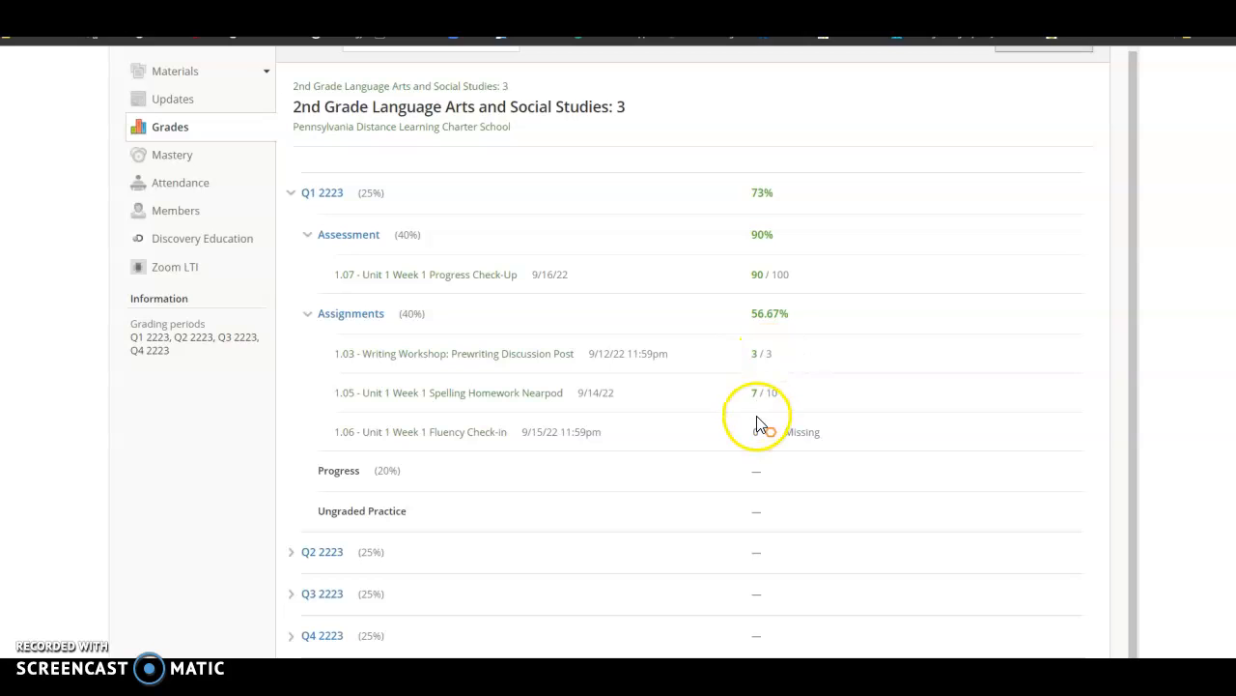
pyautogui.moveTo(776, 409)
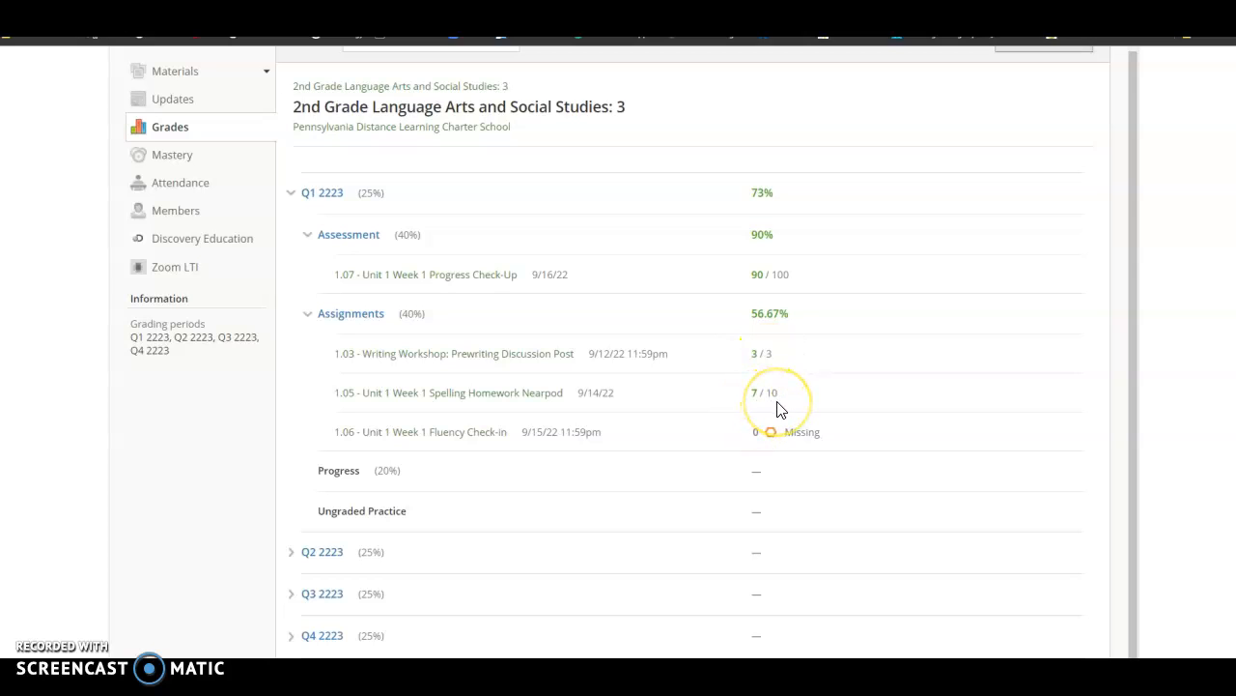
pyautogui.moveTo(773, 454)
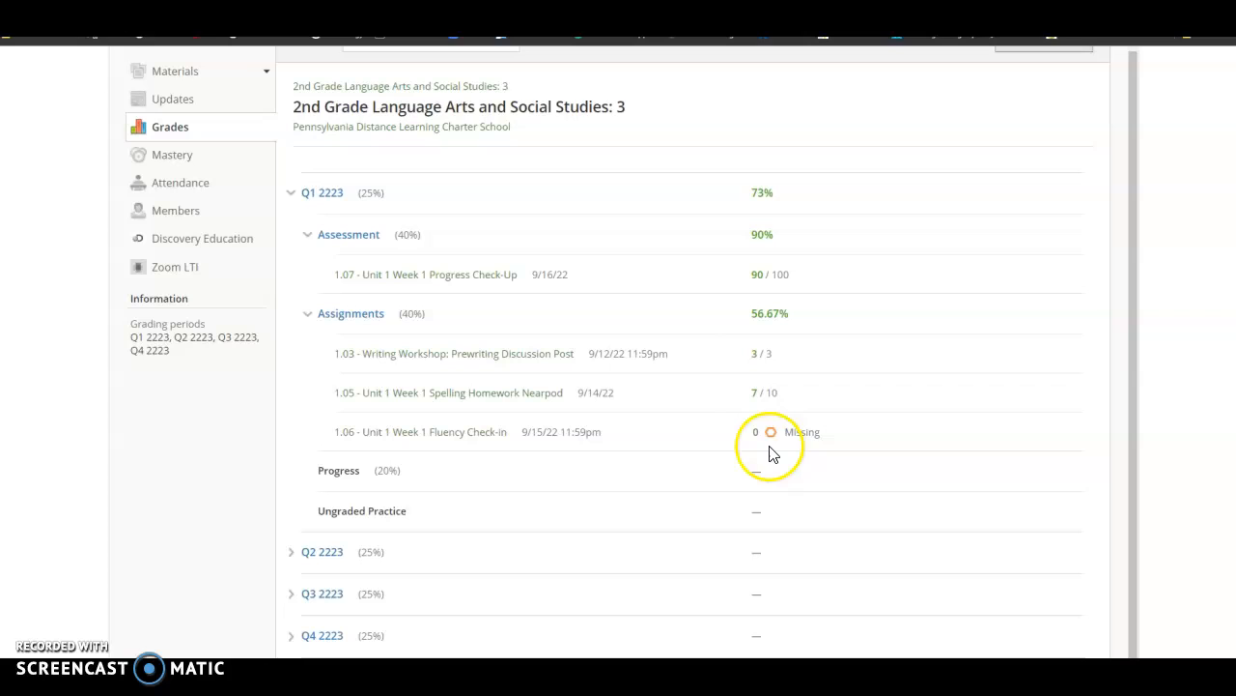
pyautogui.moveTo(800, 448)
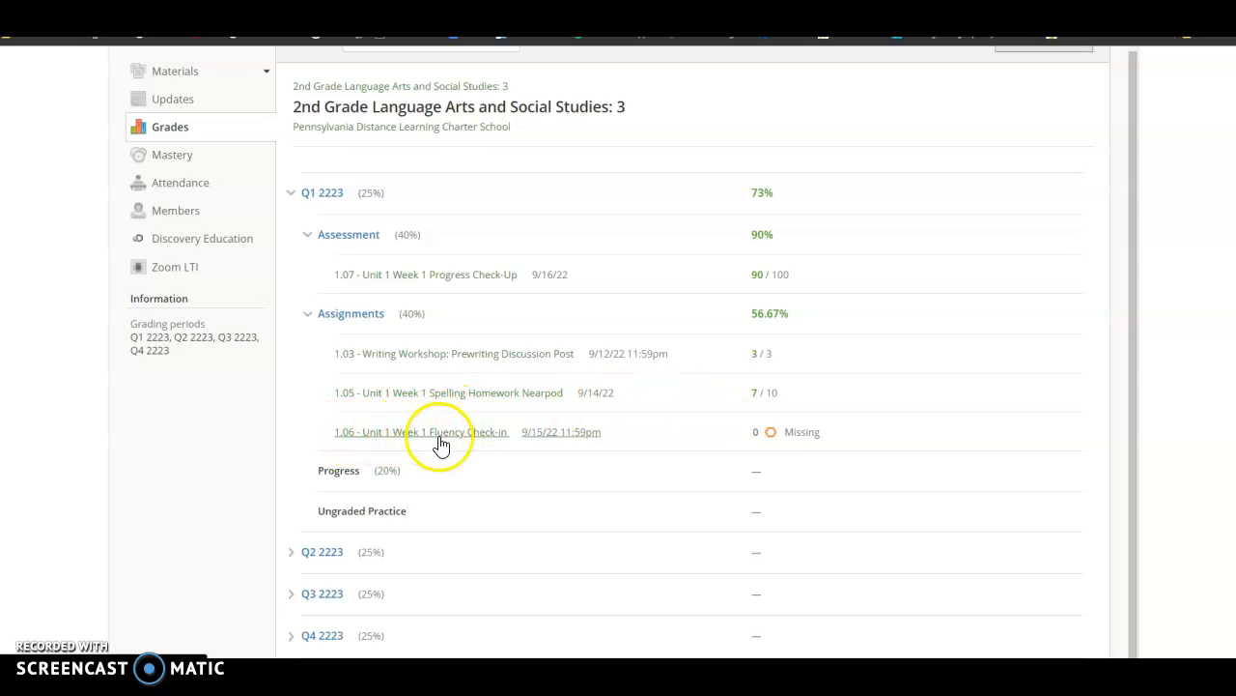
pyautogui.moveTo(406, 441)
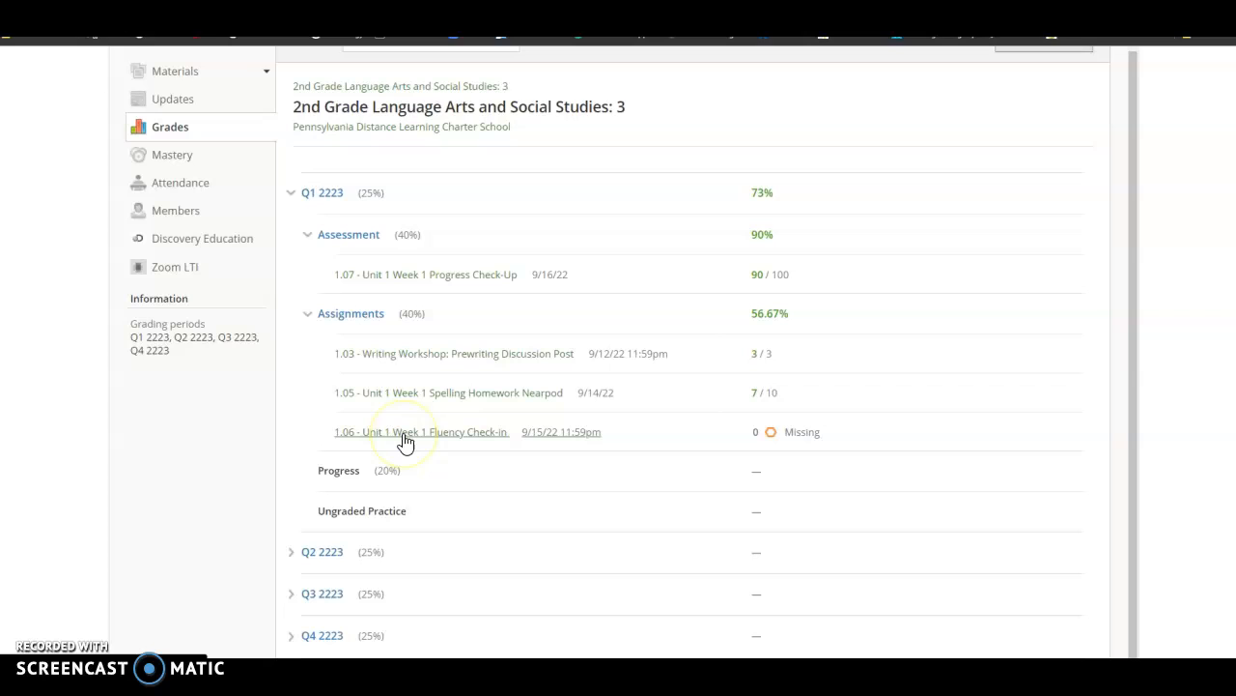
pyautogui.moveTo(351, 433)
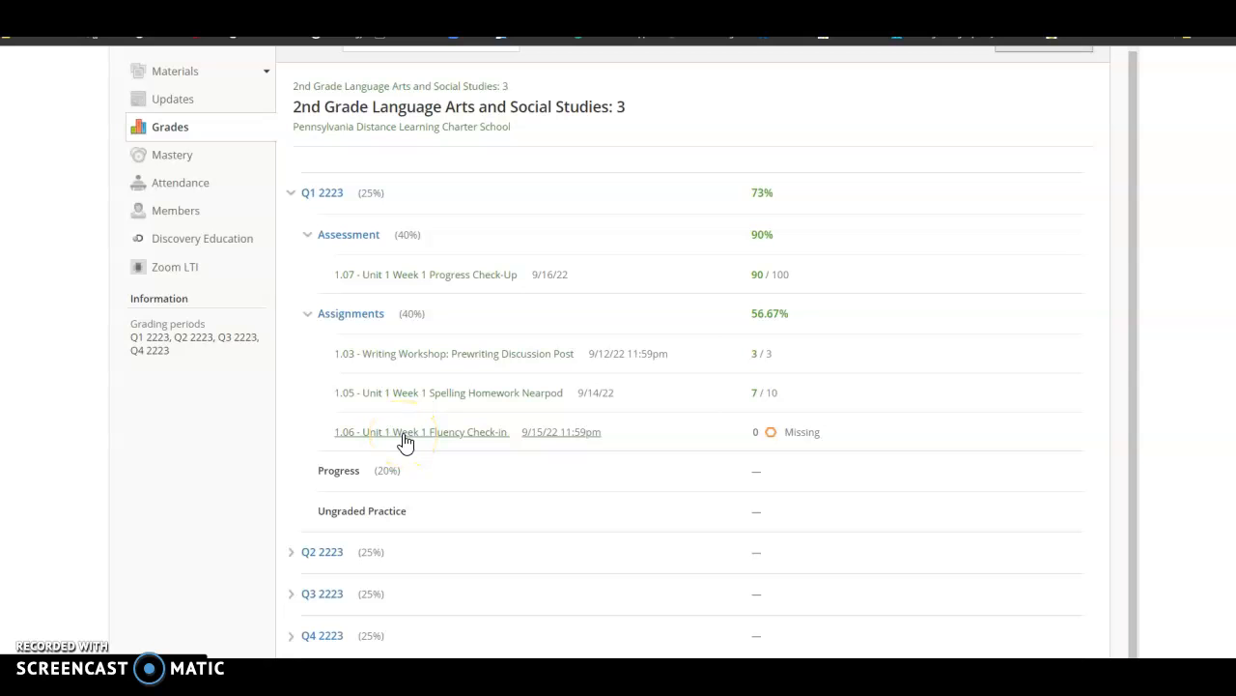
# Show the 1.06 Unit 1 Week 1 Fluency Check-in page with its 0/5 grade, open until September 25
pyautogui.click(420, 433)
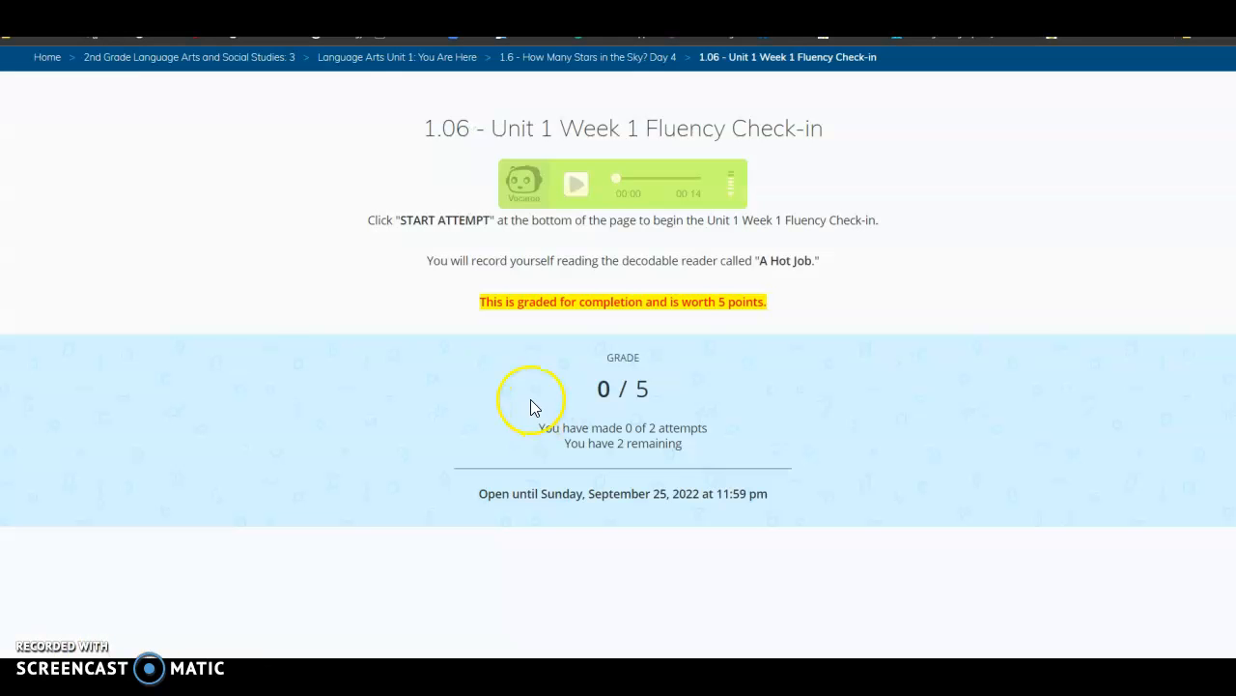
pyautogui.moveTo(410, 280)
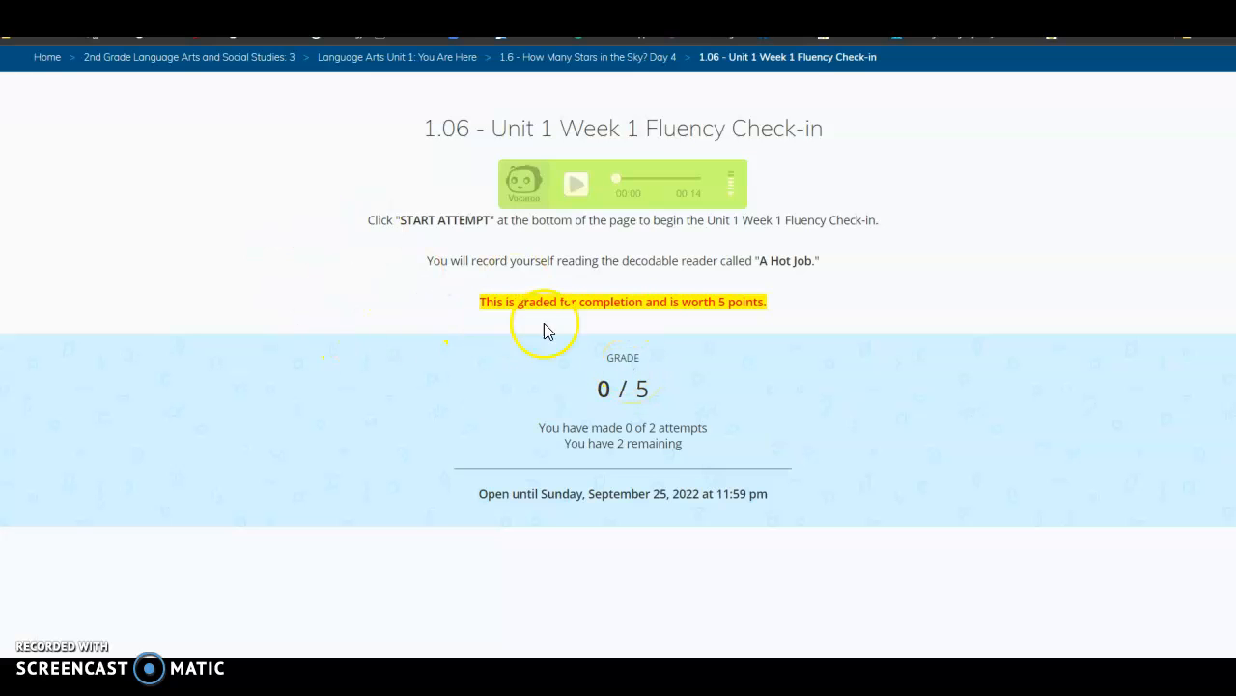
pyautogui.moveTo(558, 365)
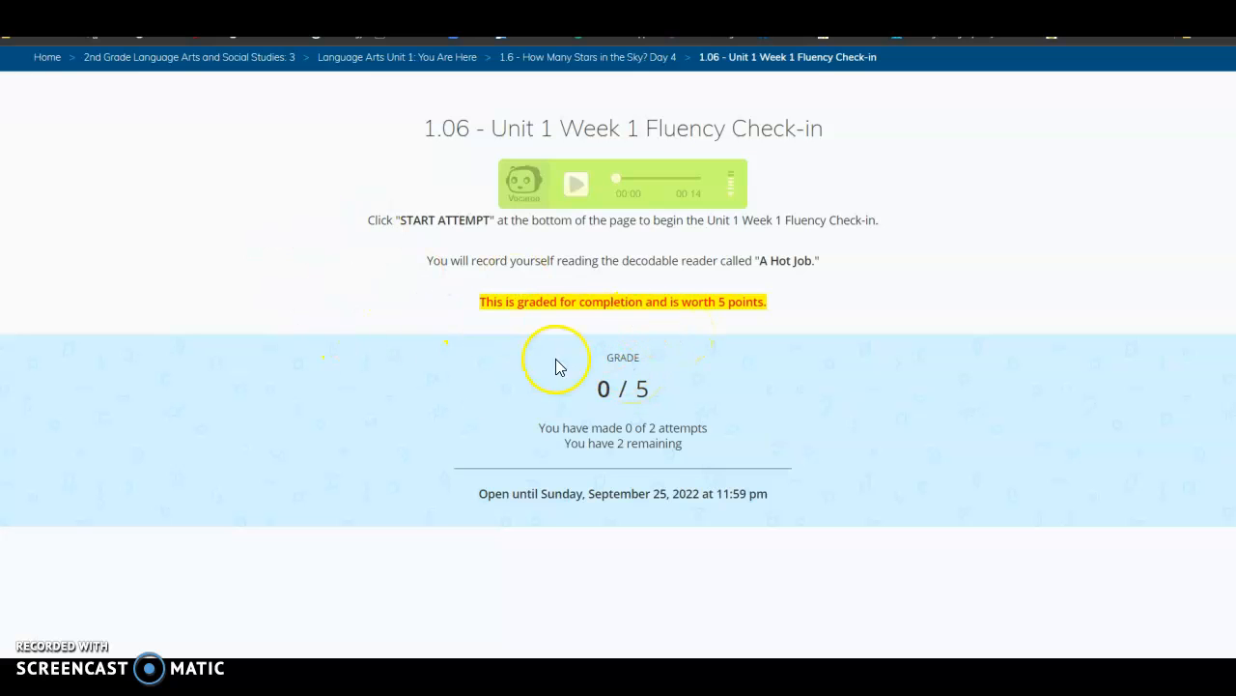
pyautogui.moveTo(242, 461)
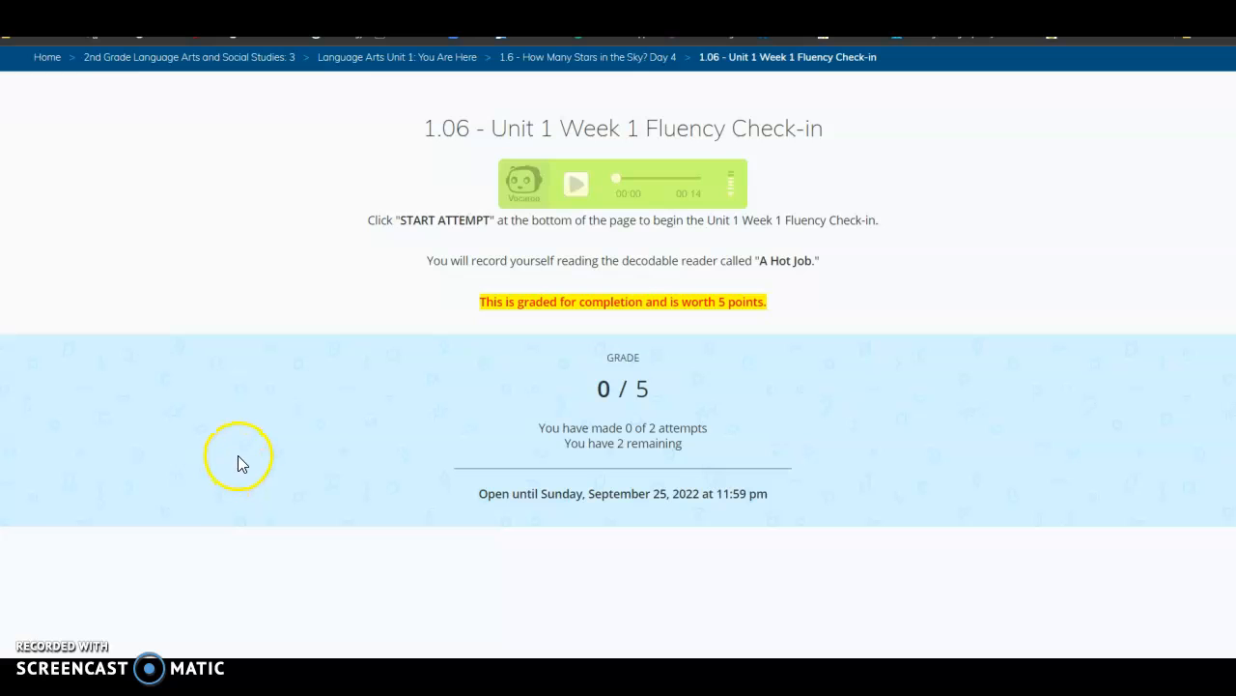
pyautogui.moveTo(241, 440)
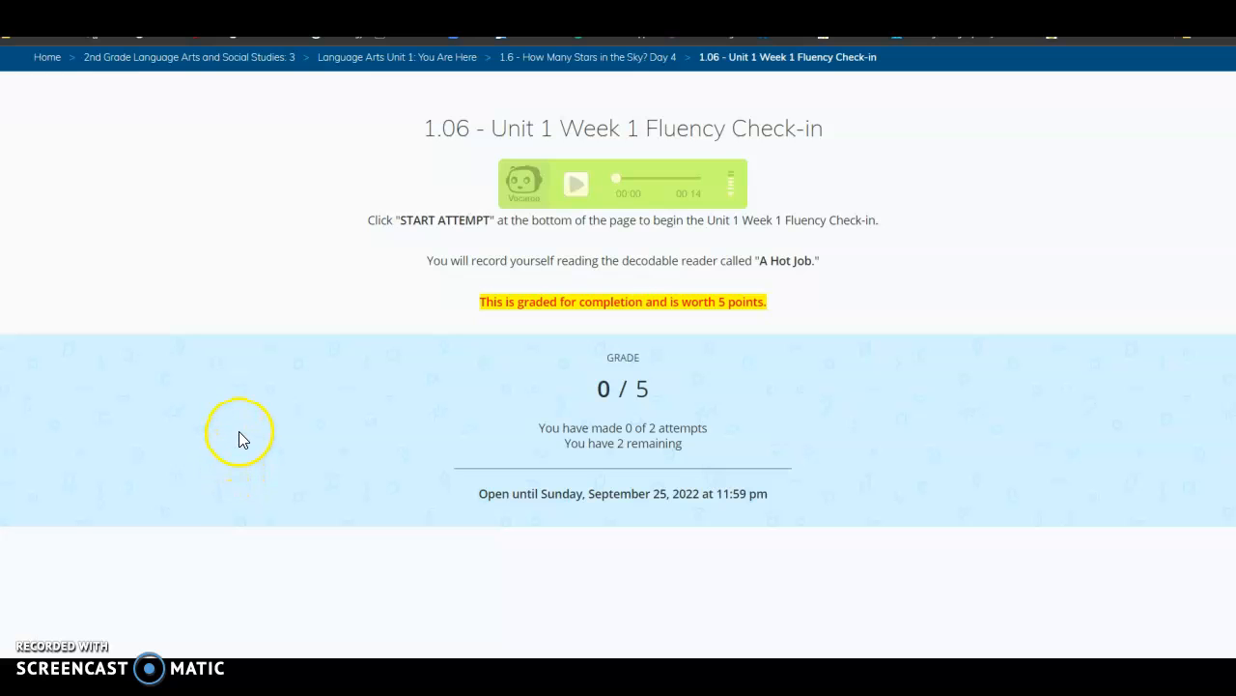
pyautogui.moveTo(247, 452)
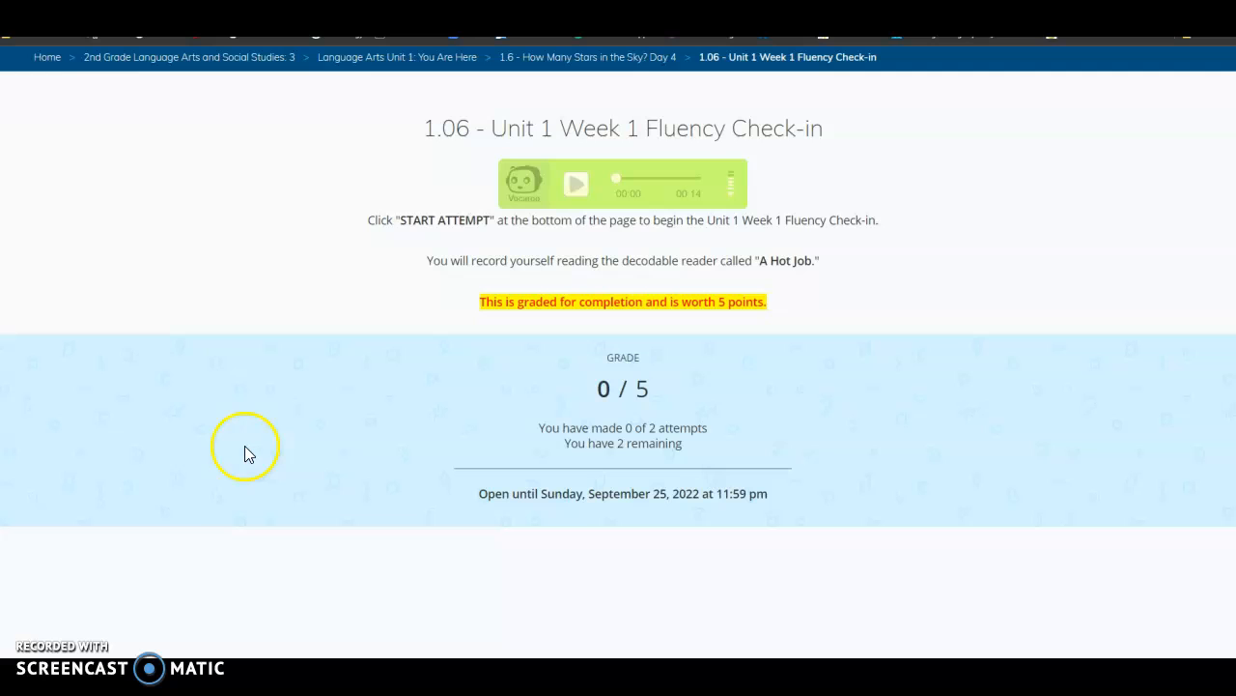
pyautogui.moveTo(73, 653)
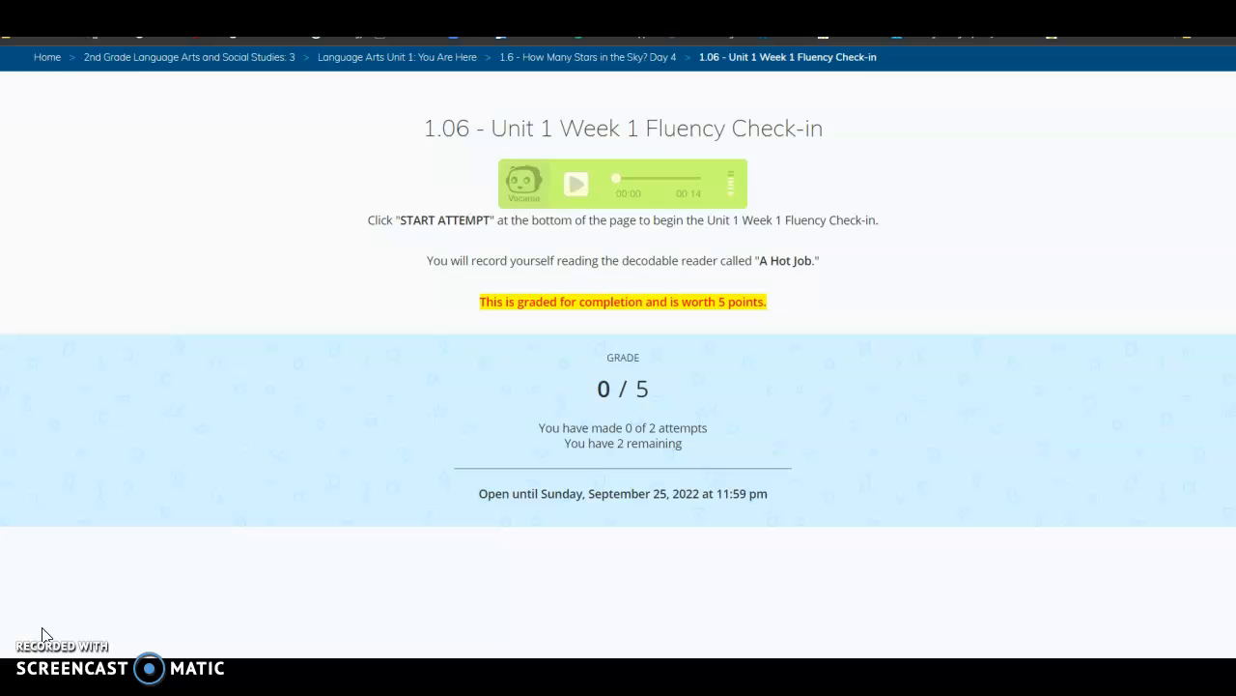
pyautogui.moveTo(108, 258)
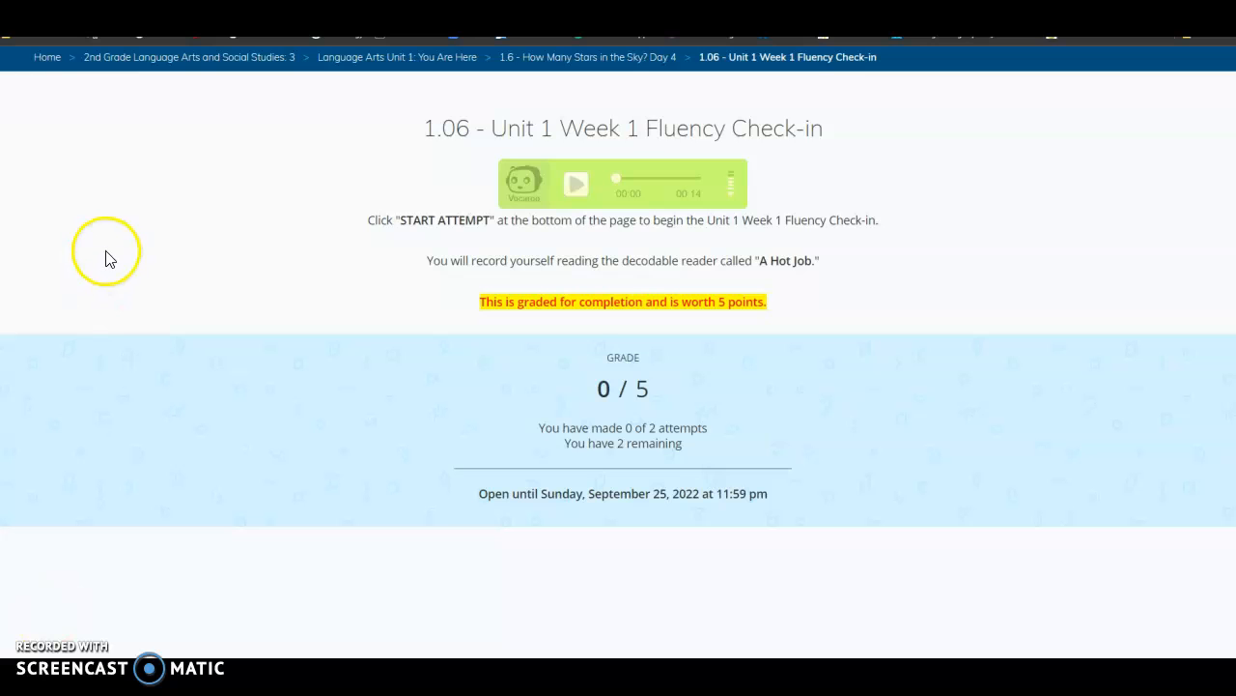
pyautogui.moveTo(281, 510)
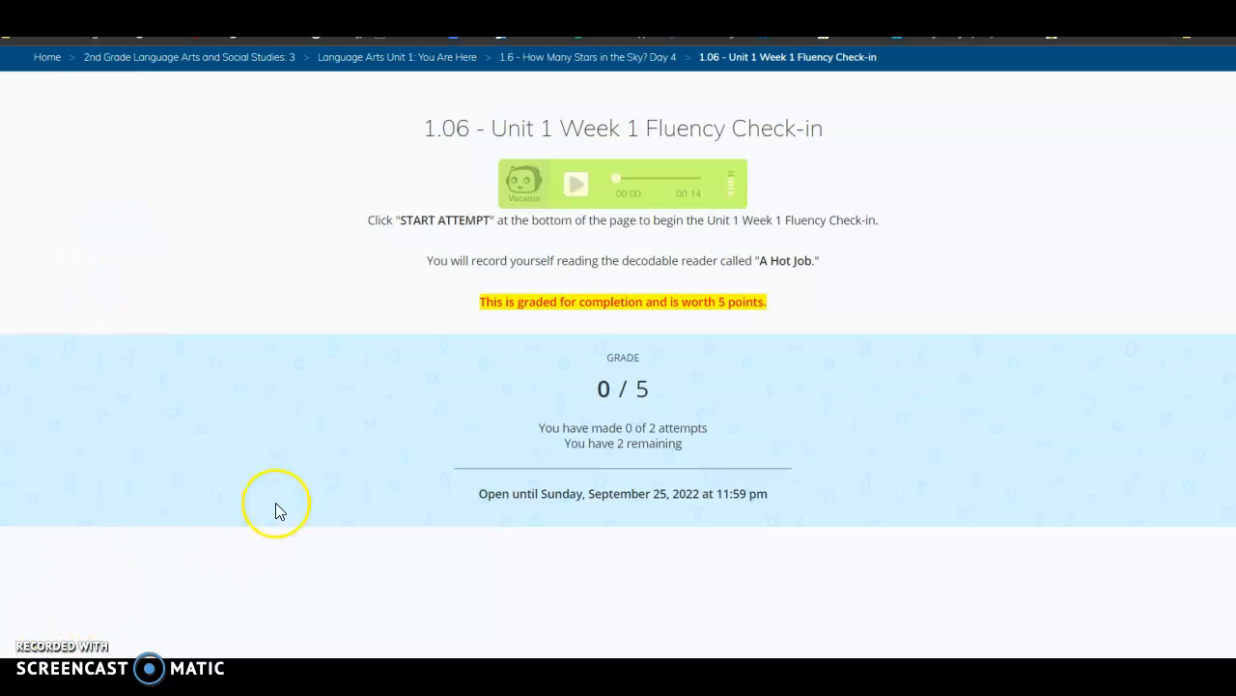